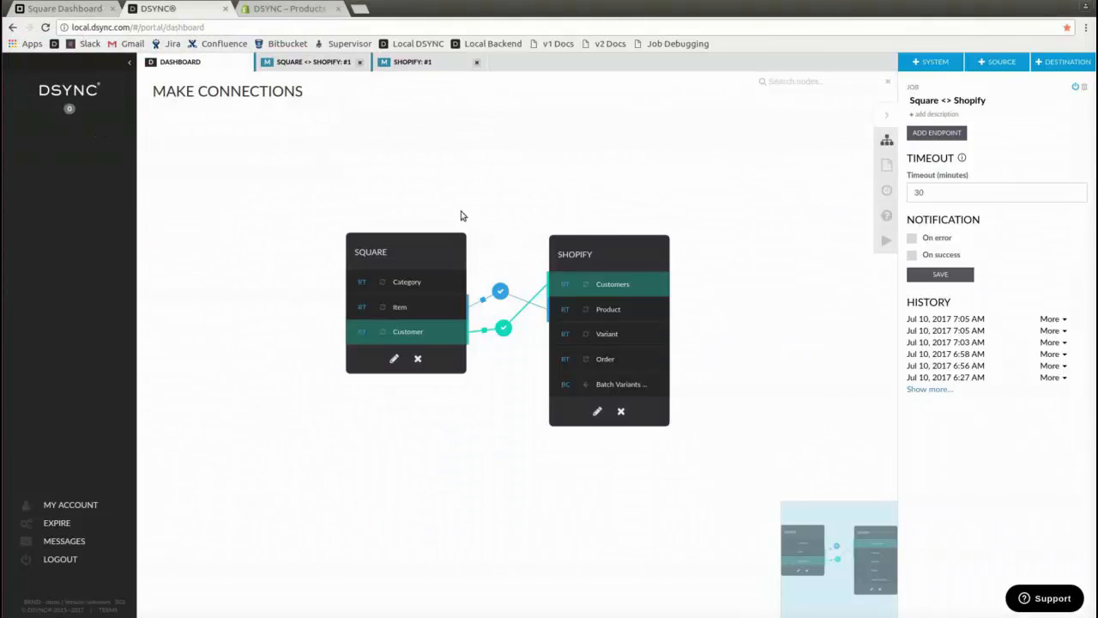
# Switch from the DSYNC connections board to Square's item library listing test1 and test2.
pyautogui.click(65, 8)
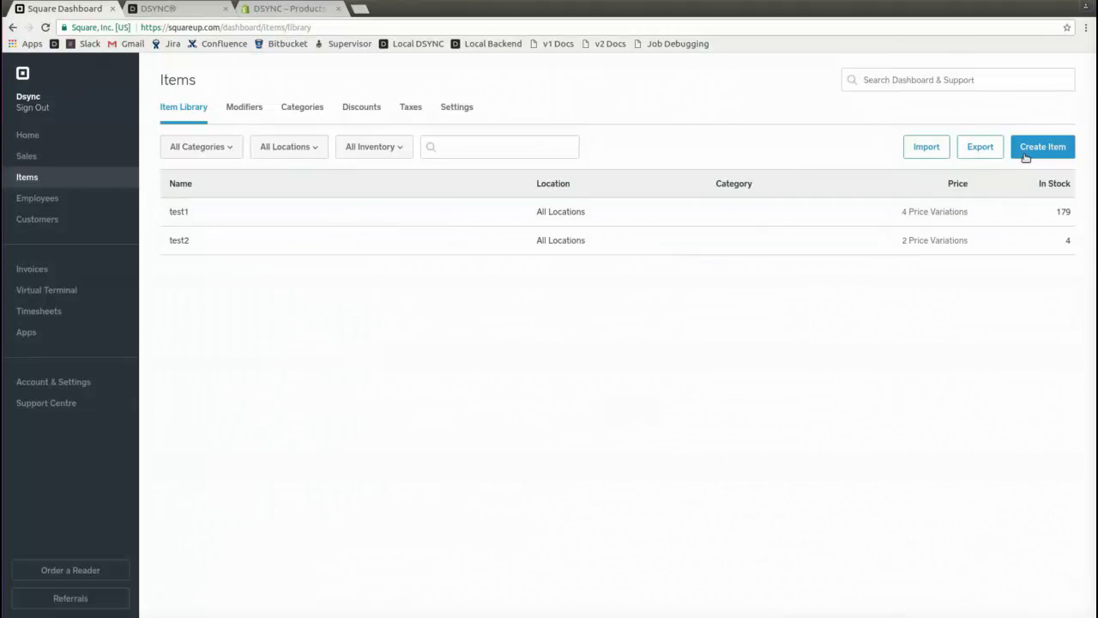
# Create and save a Bicycle item in Sports Equipment, described as a red bicycle with 24" wheels.
pyautogui.click(1043, 148)
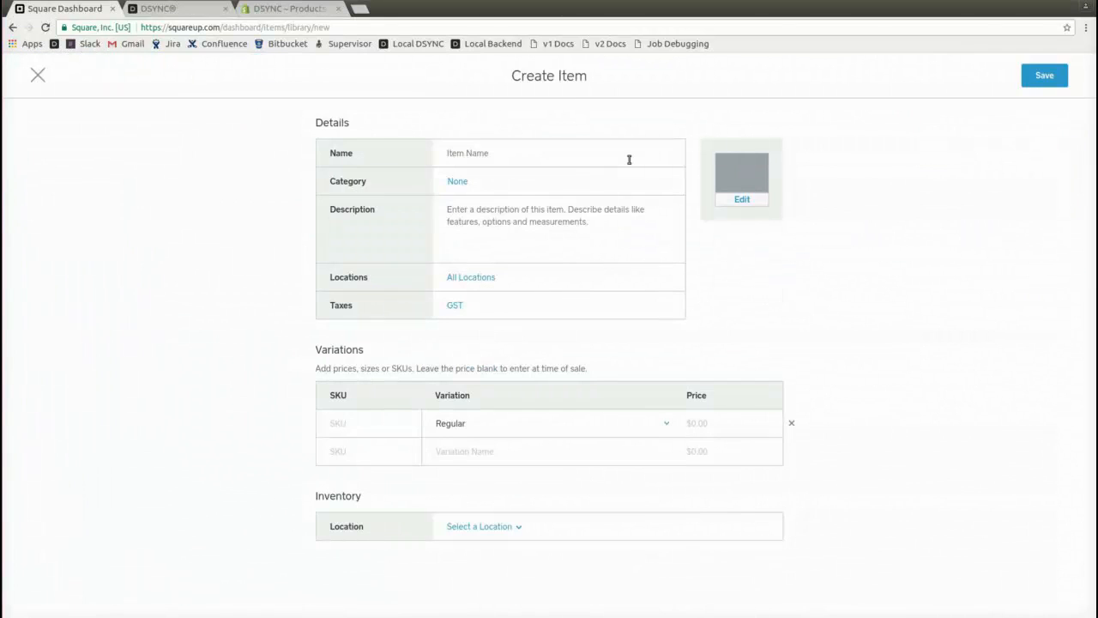
pyautogui.write('Bicycl')
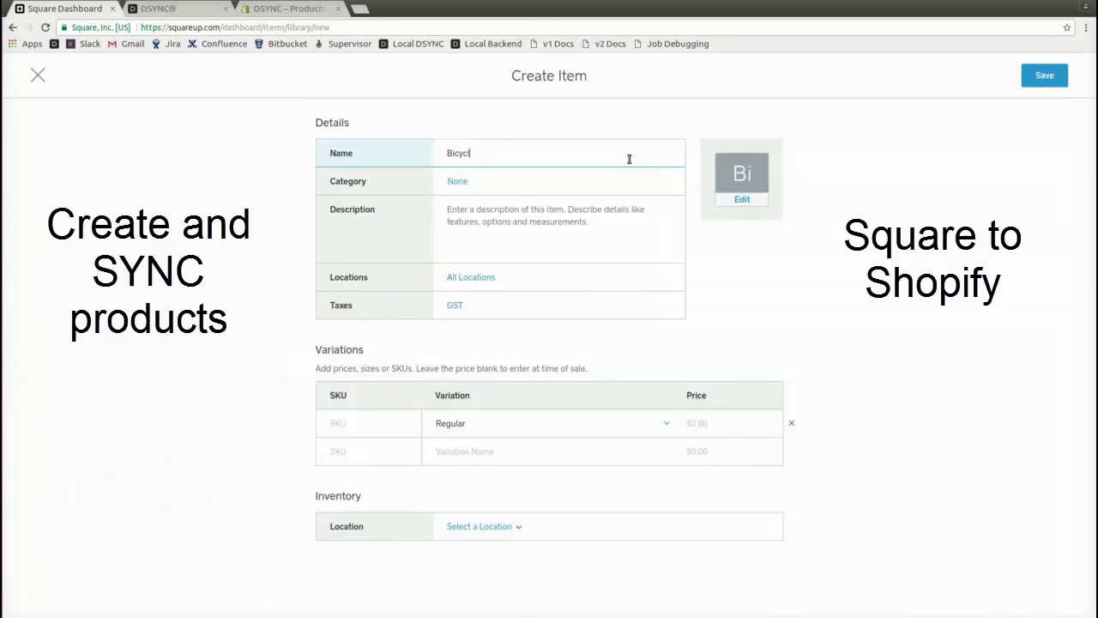
pyautogui.write('S')
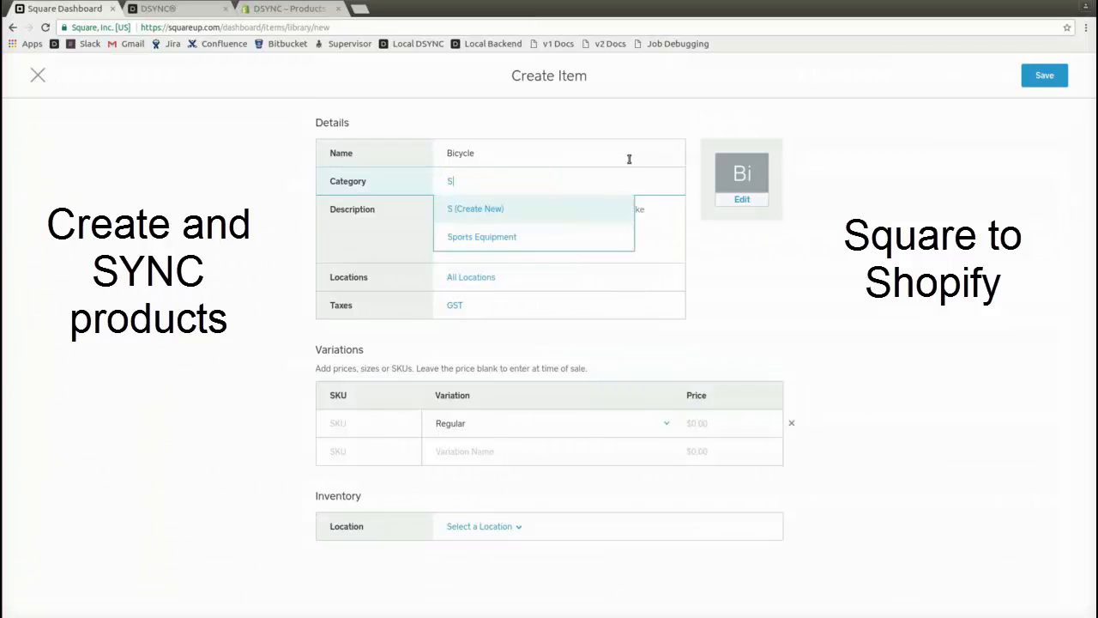
pyautogui.click(481, 237)
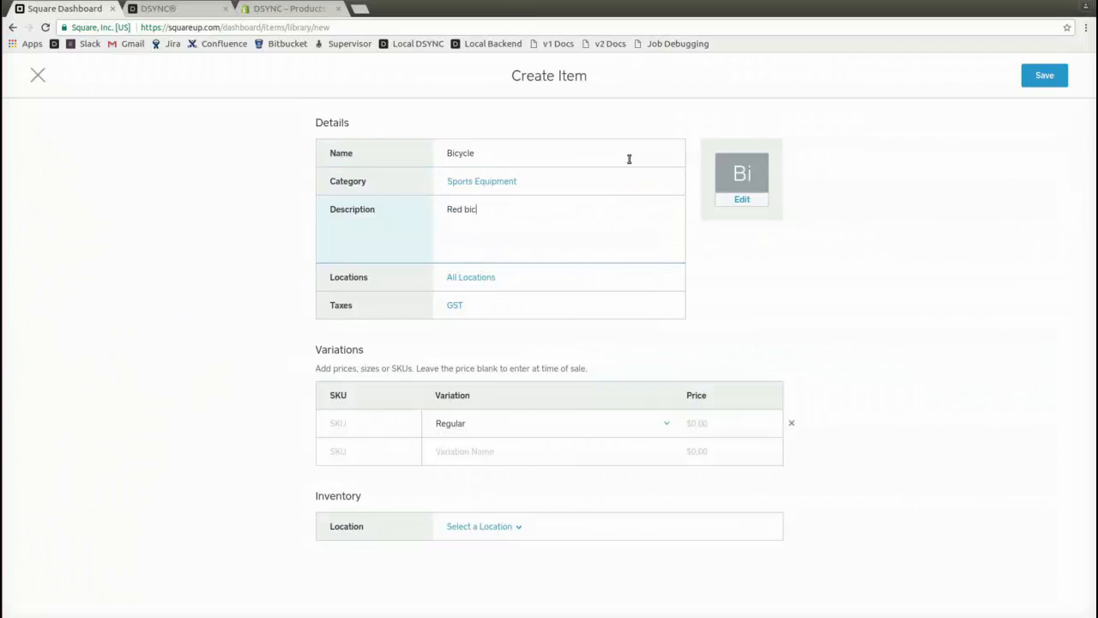
pyautogui.write('ycle, w')
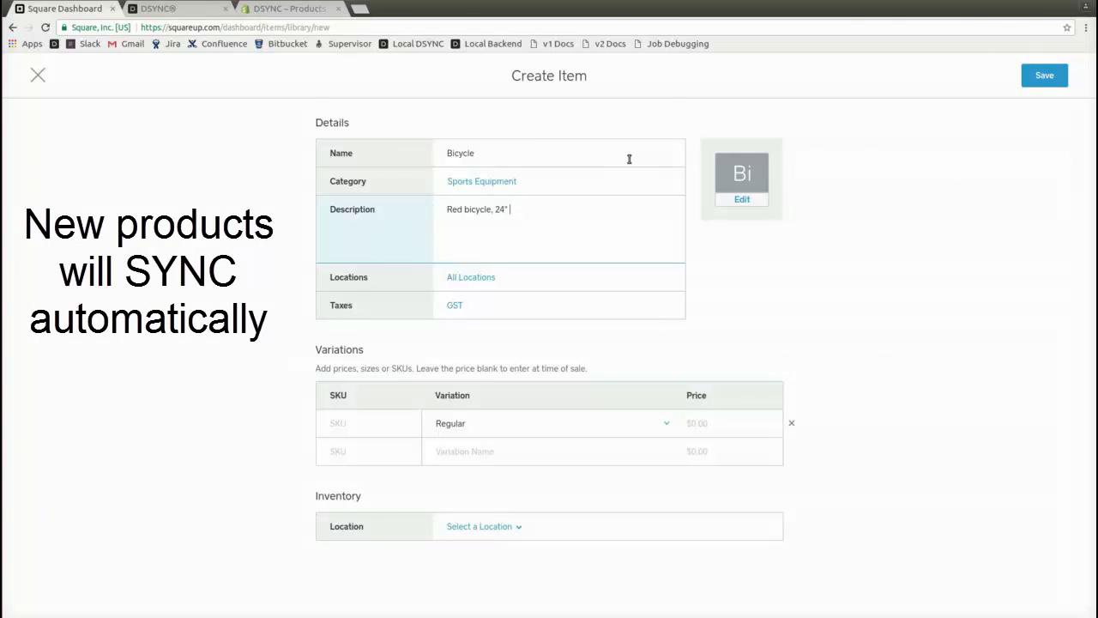
pyautogui.write('wheels.')
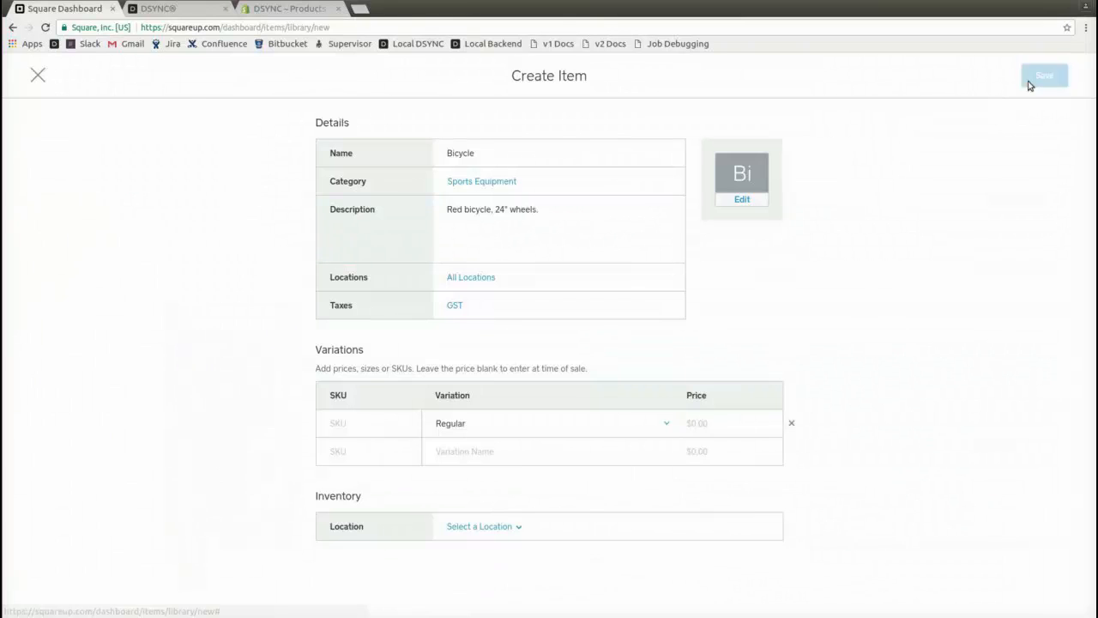
pyautogui.click(154, 7)
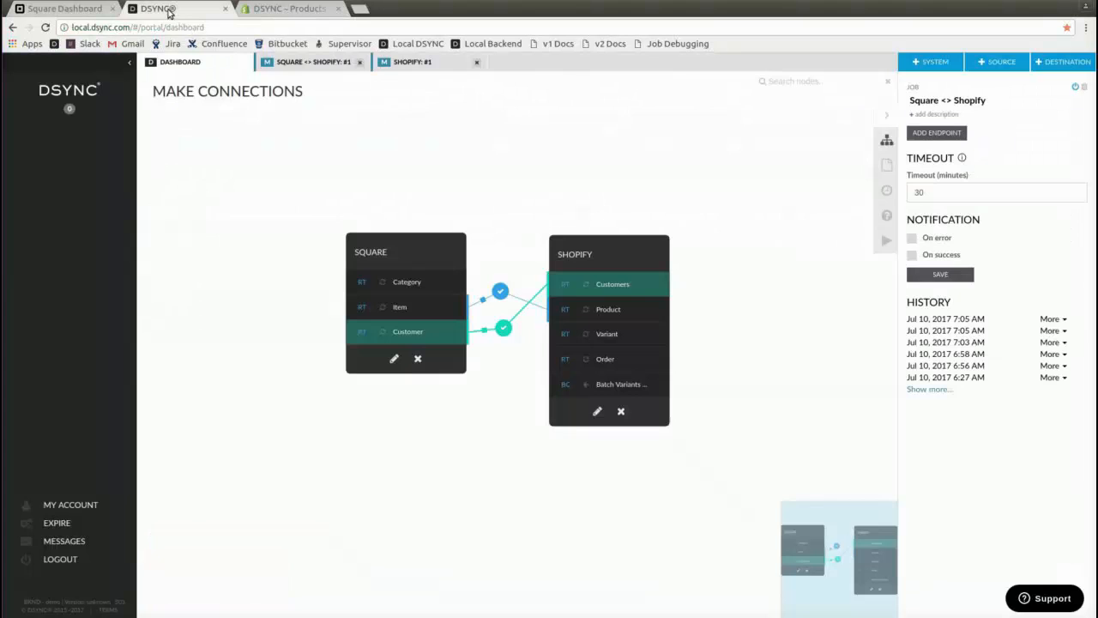
# Search Shopify products for Bicycle, view its synced details, then return to Square's item library.
pyautogui.click(288, 9)
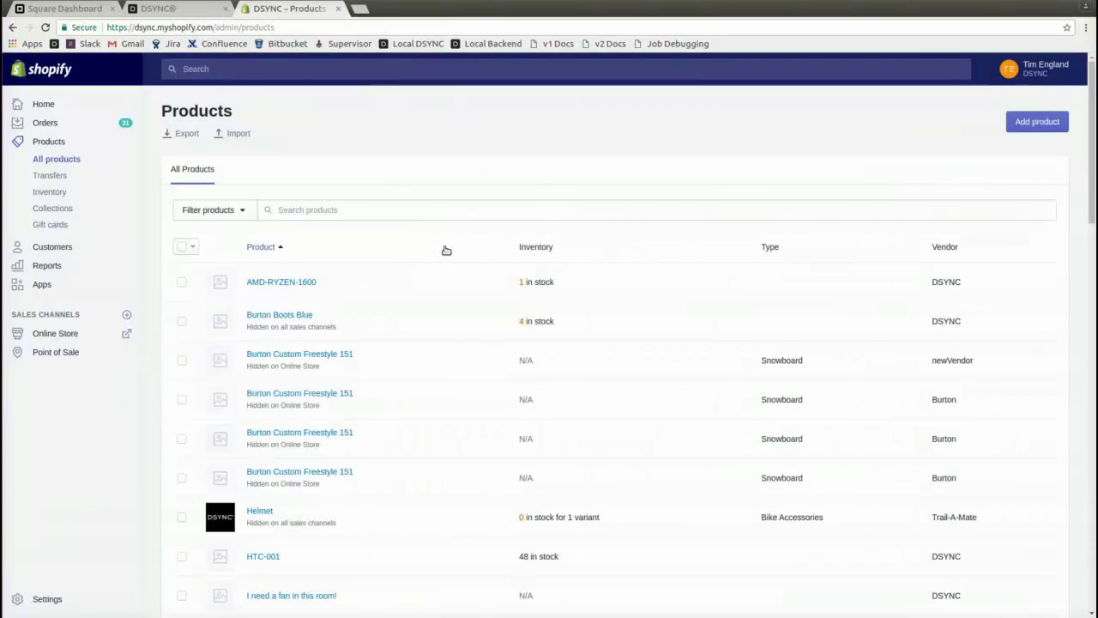
pyautogui.moveTo(401, 230)
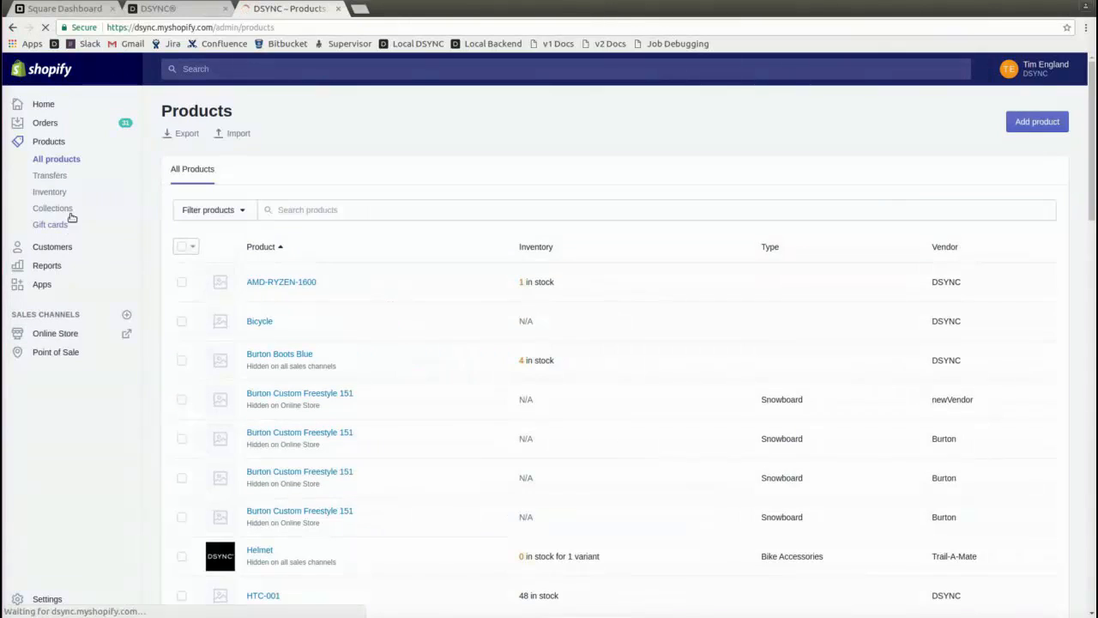
pyautogui.write('Biy')
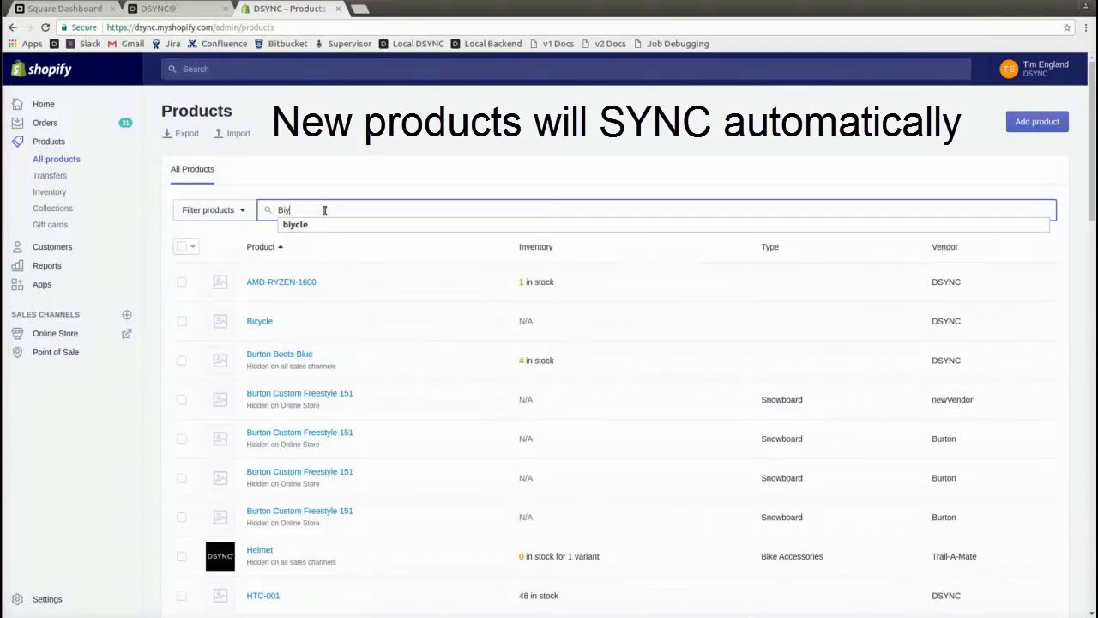
pyautogui.write('cycle')
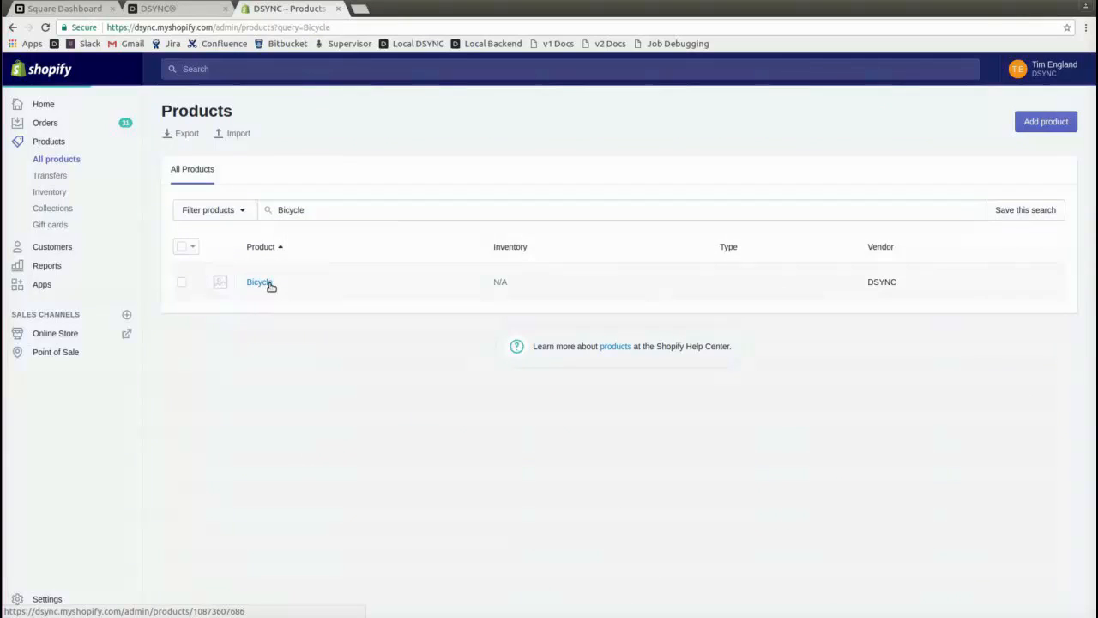
pyautogui.click(259, 281)
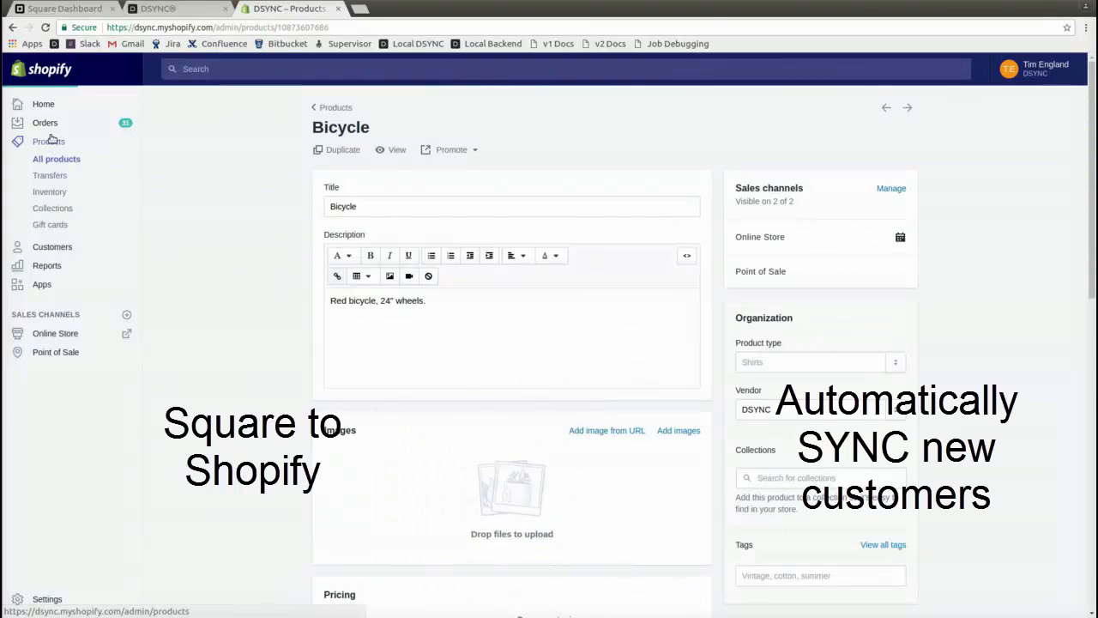
pyautogui.click(65, 9)
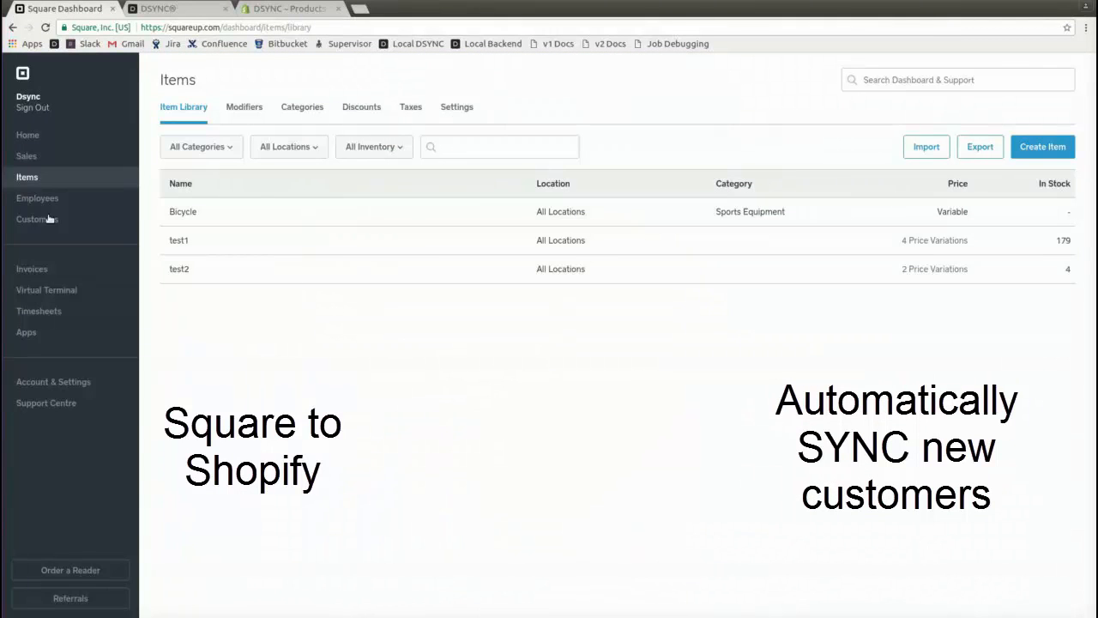
# Go to Square's customer directory and start a new customer record.
pyautogui.click(38, 219)
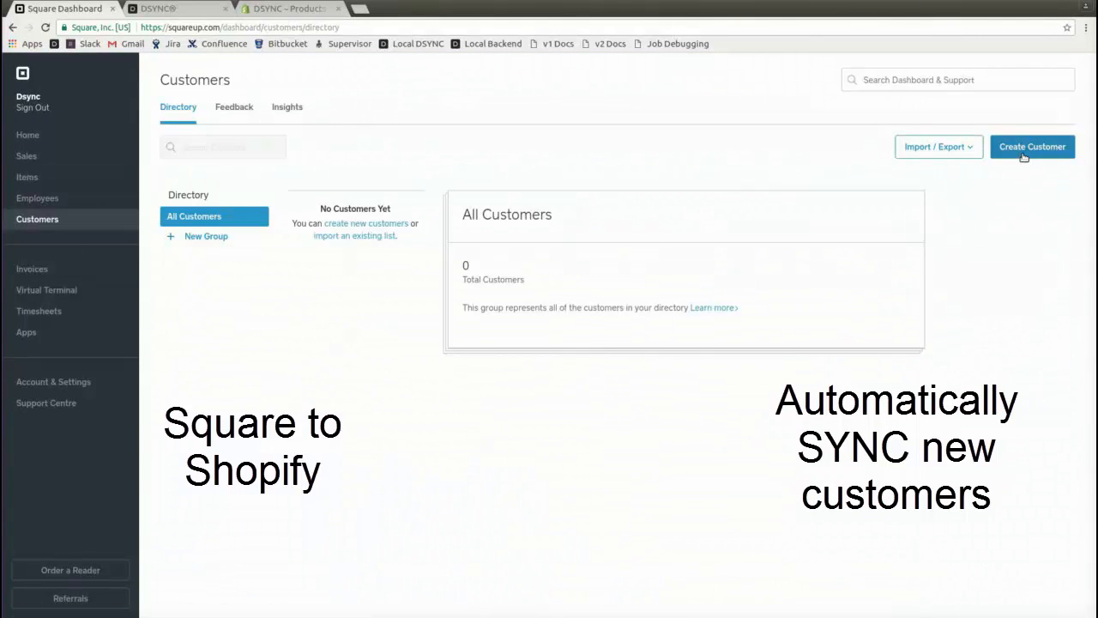
pyautogui.click(1033, 146)
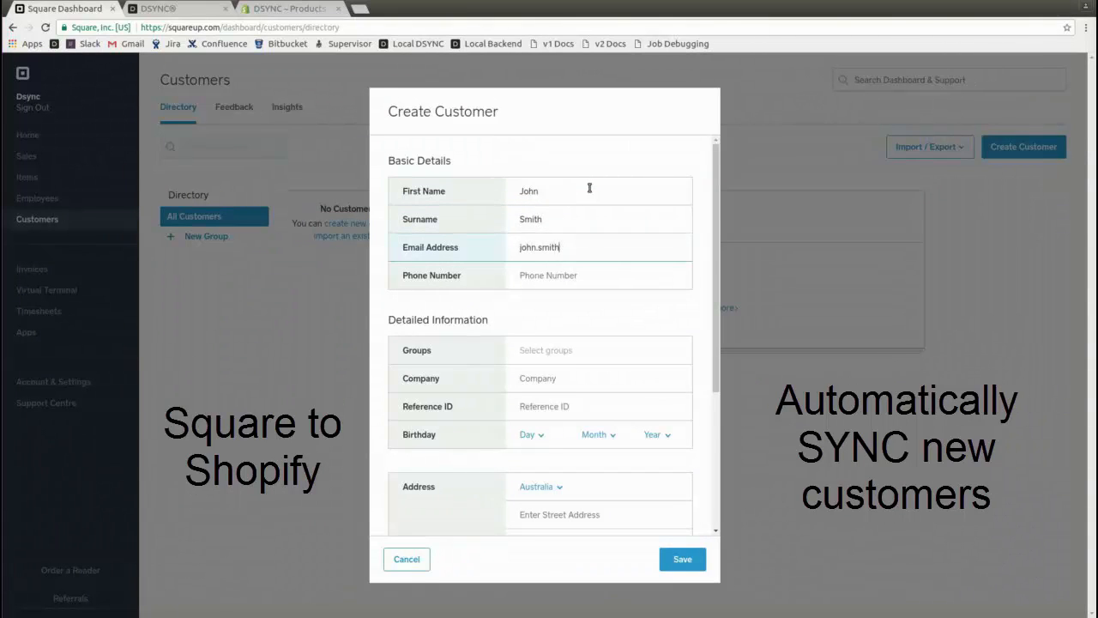
# Fill in John Smith's gmail address, 0403 phone number and birthday.
pyautogui.write('@gmail.com')
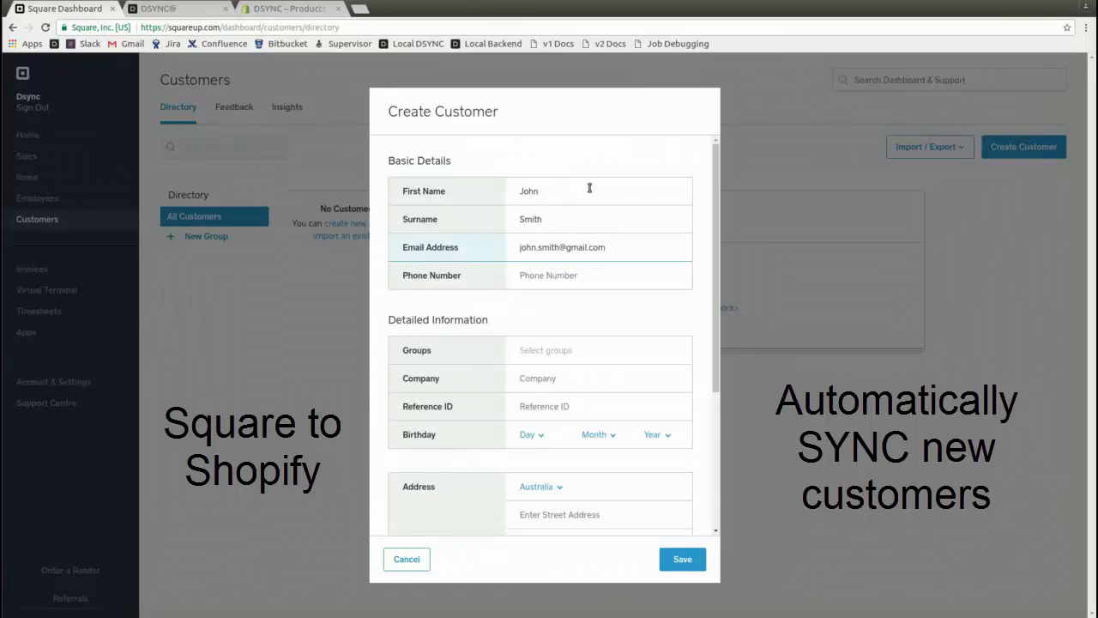
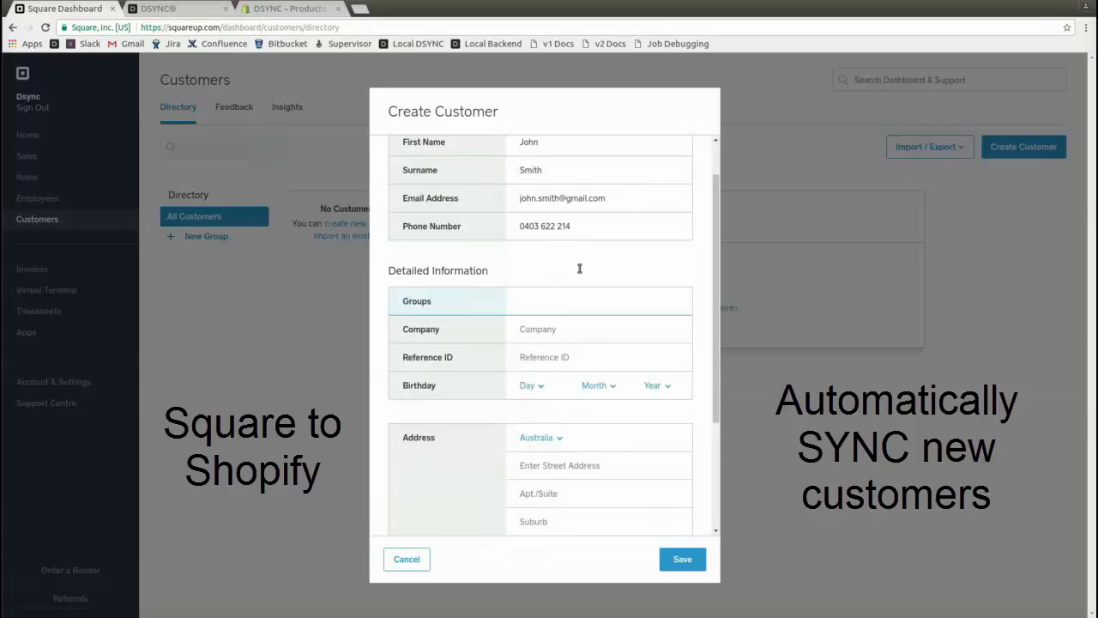
pyautogui.scroll(-3)
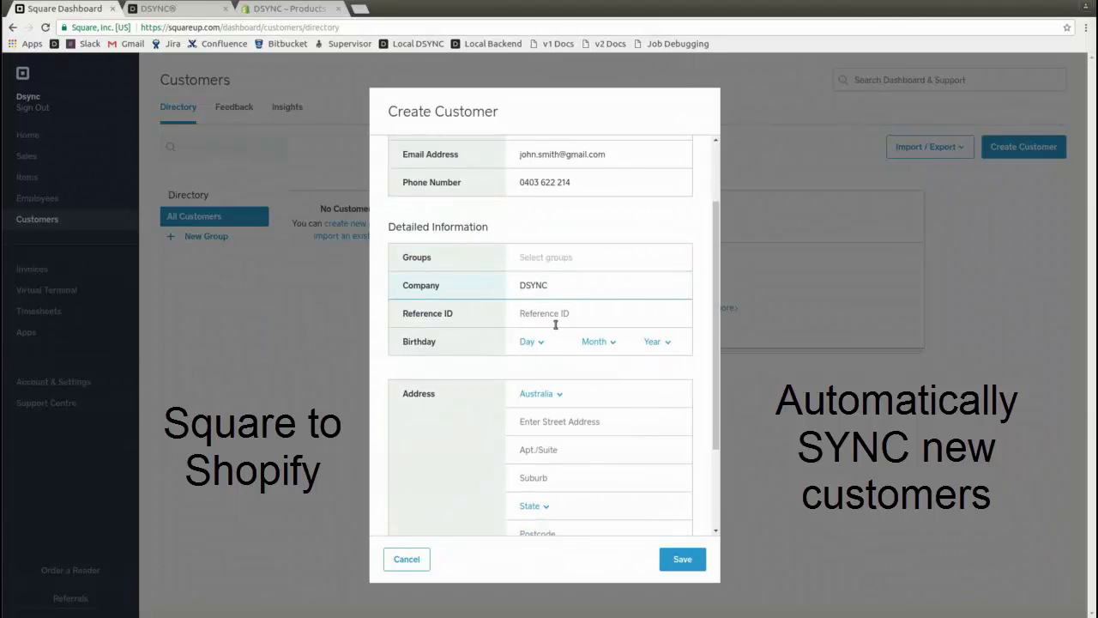
pyautogui.click(598, 342)
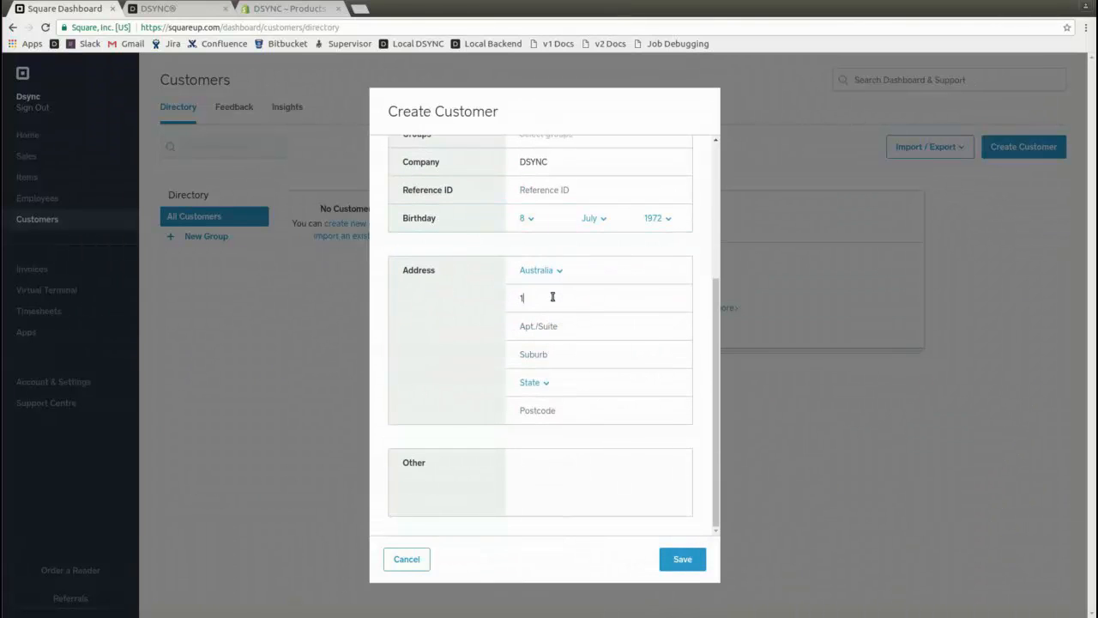
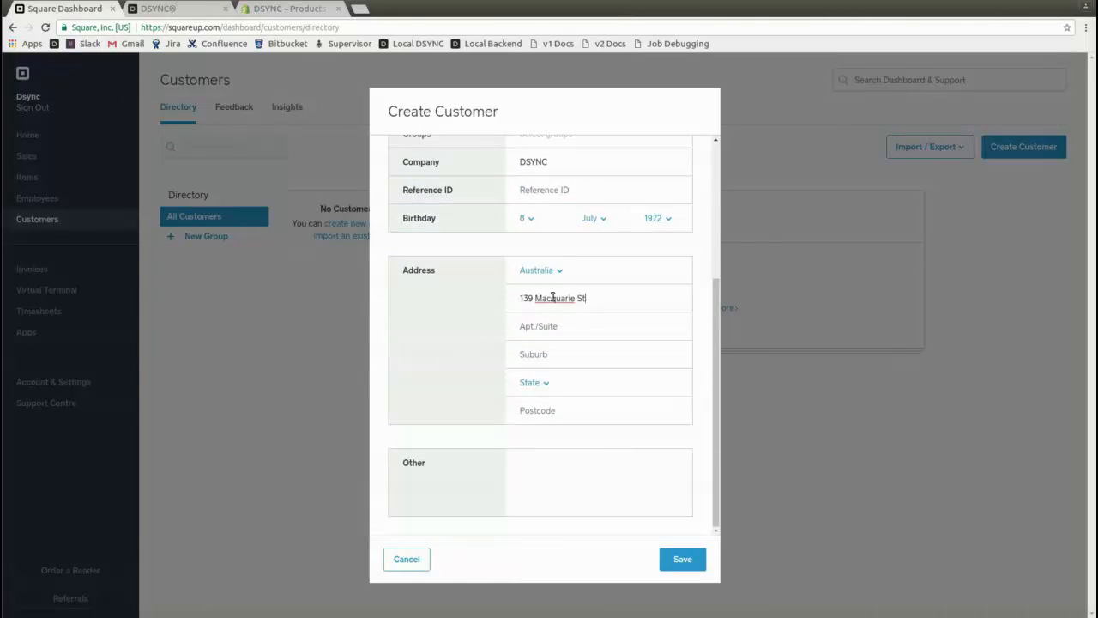
pyautogui.write('Floor 5')
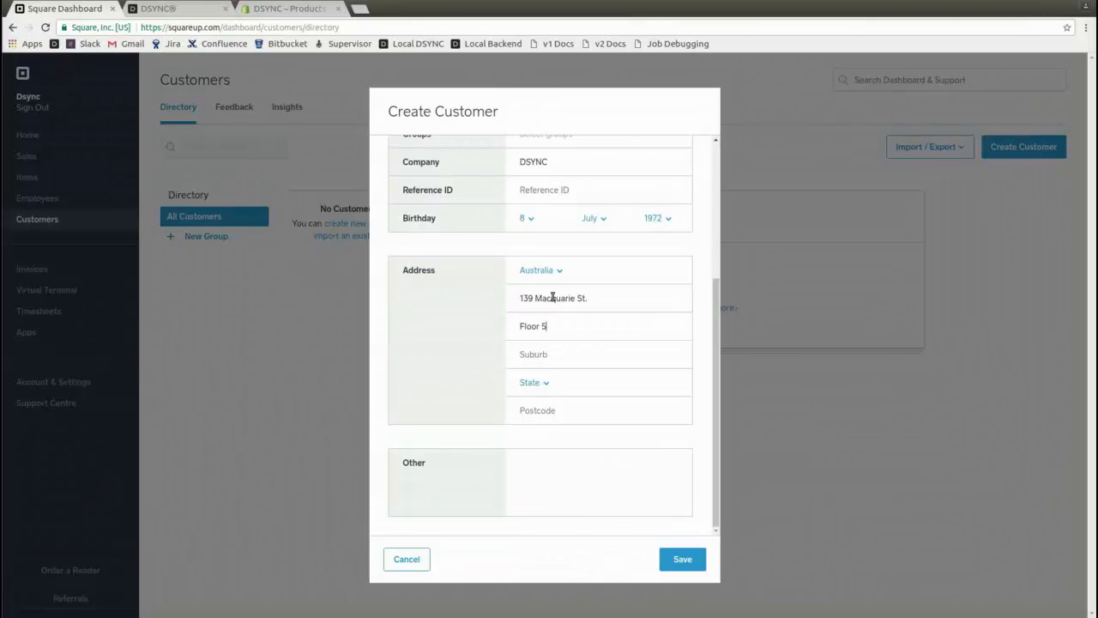
pyautogui.write('Acton')
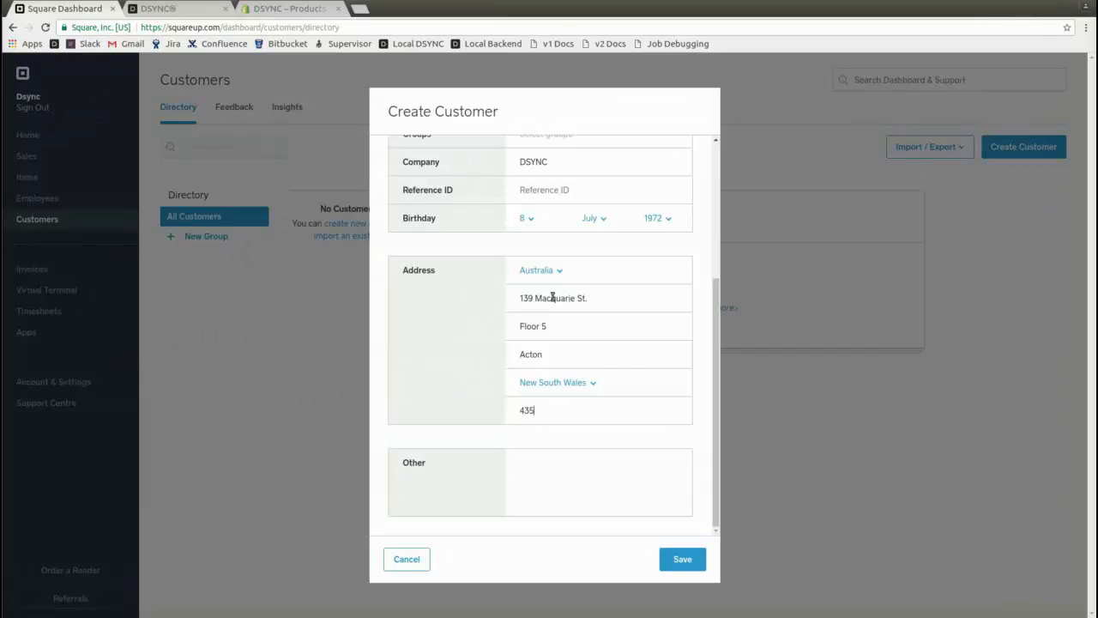
pyautogui.write('6a')
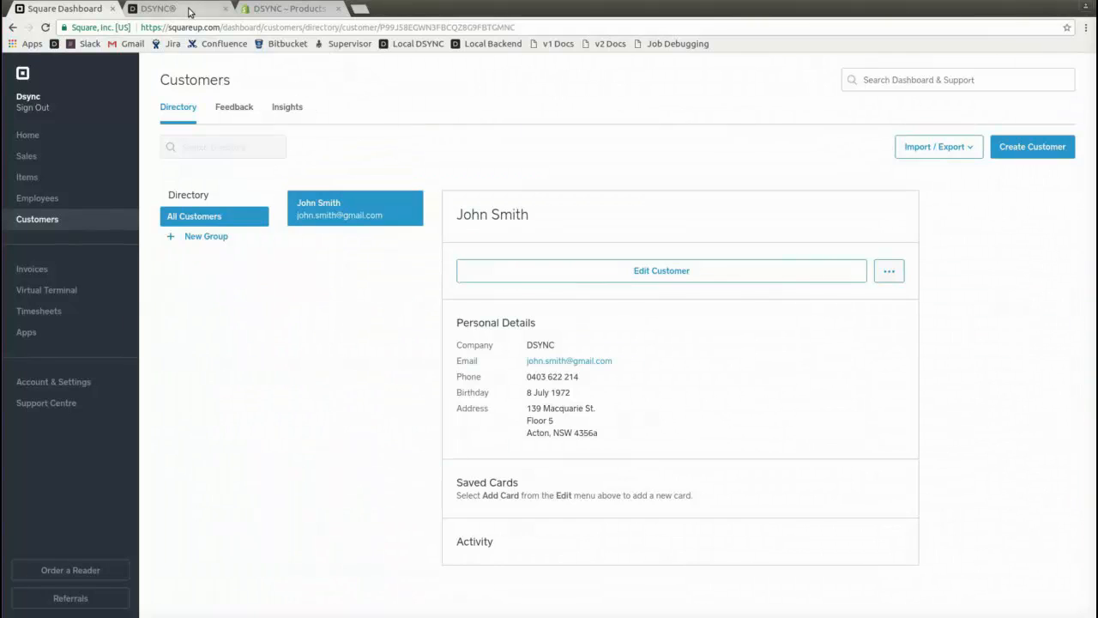
pyautogui.click(158, 9)
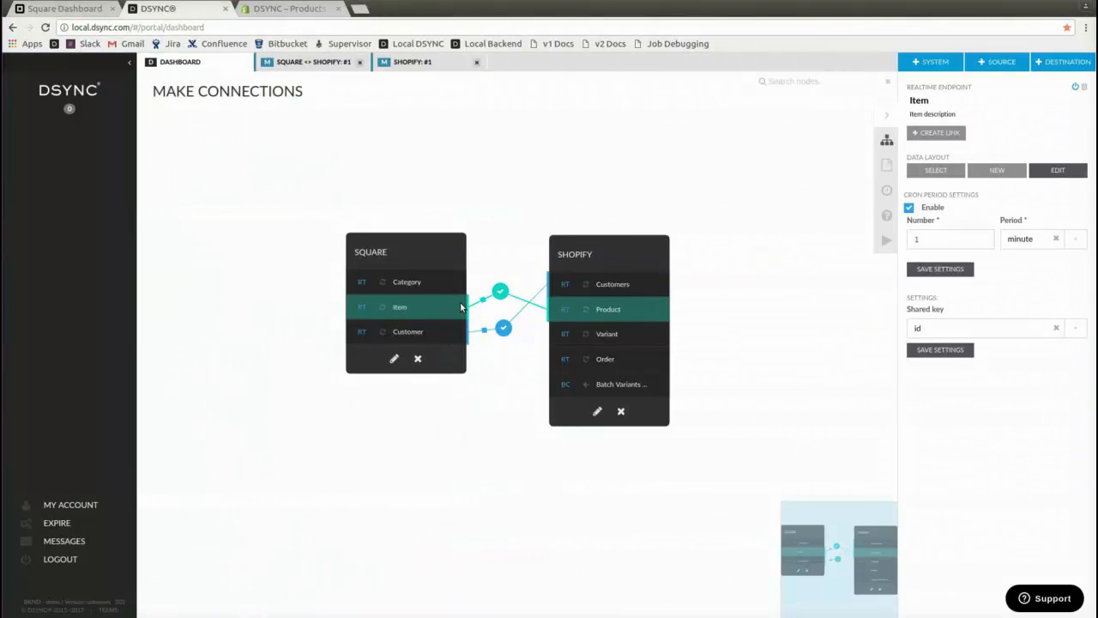
# Review the Square Item to Shopify Product mapping and customer record, then go to Shopify's products list.
pyautogui.click(503, 308)
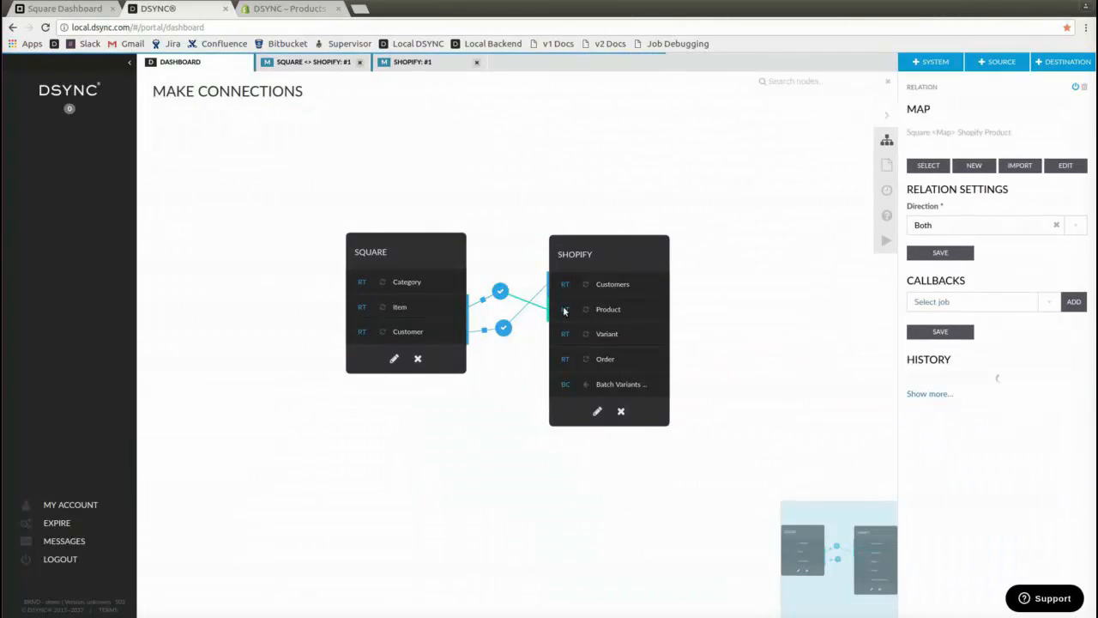
pyautogui.click(608, 309)
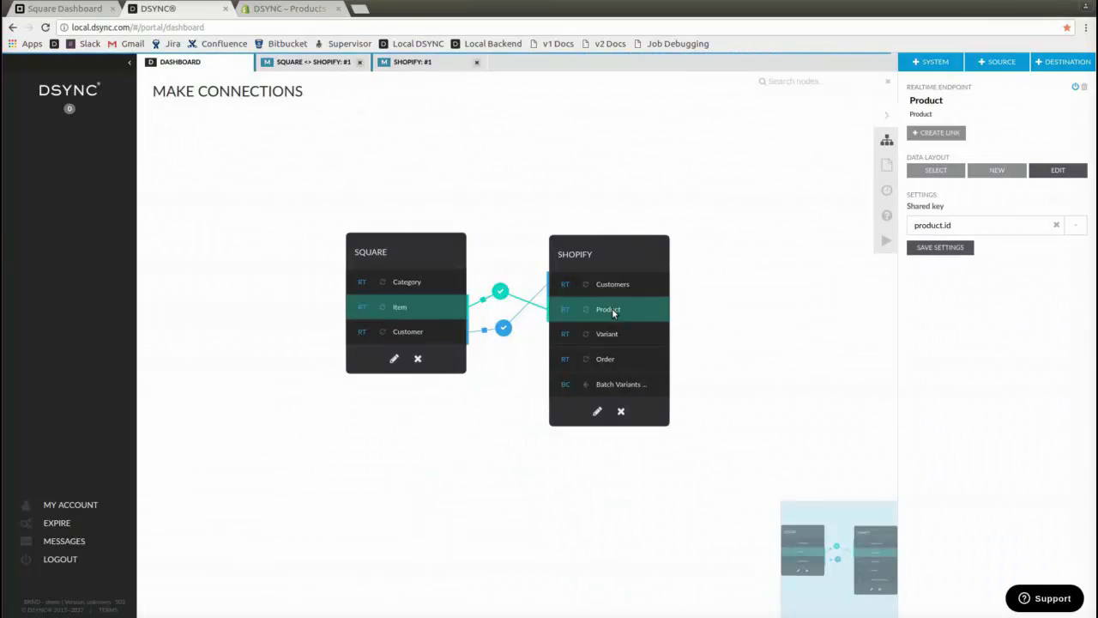
pyautogui.click(65, 9)
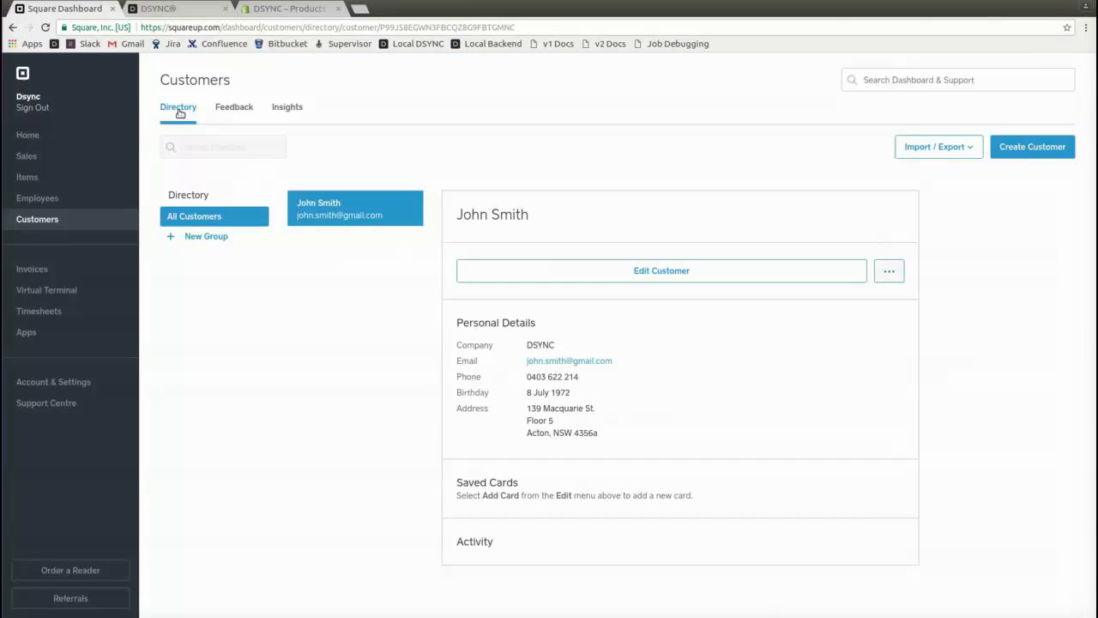
pyautogui.click(288, 7)
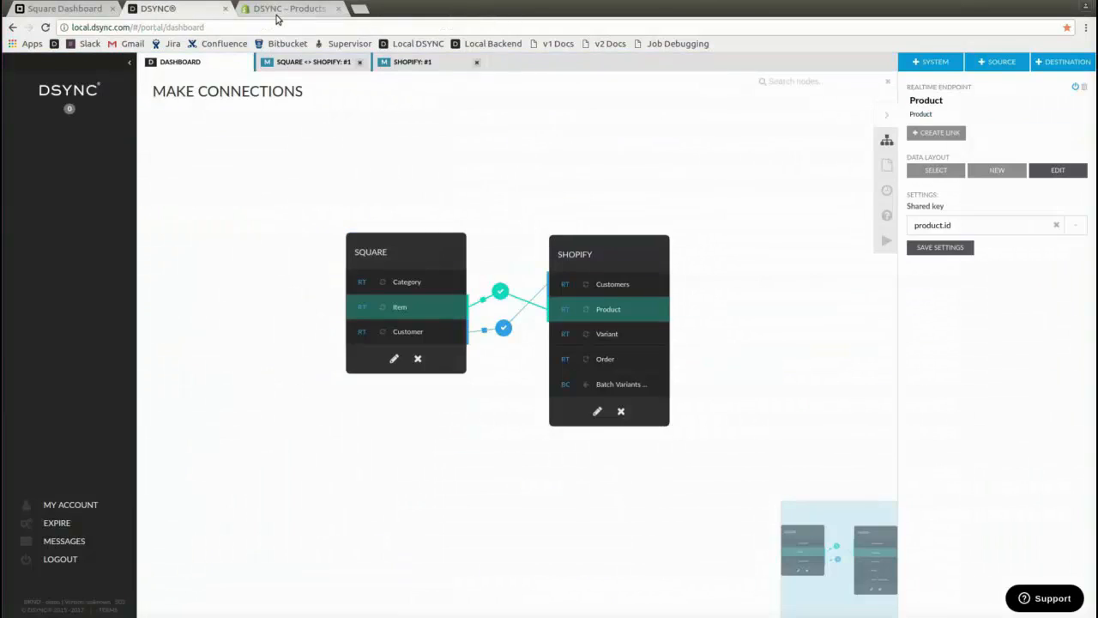
pyautogui.click(289, 9)
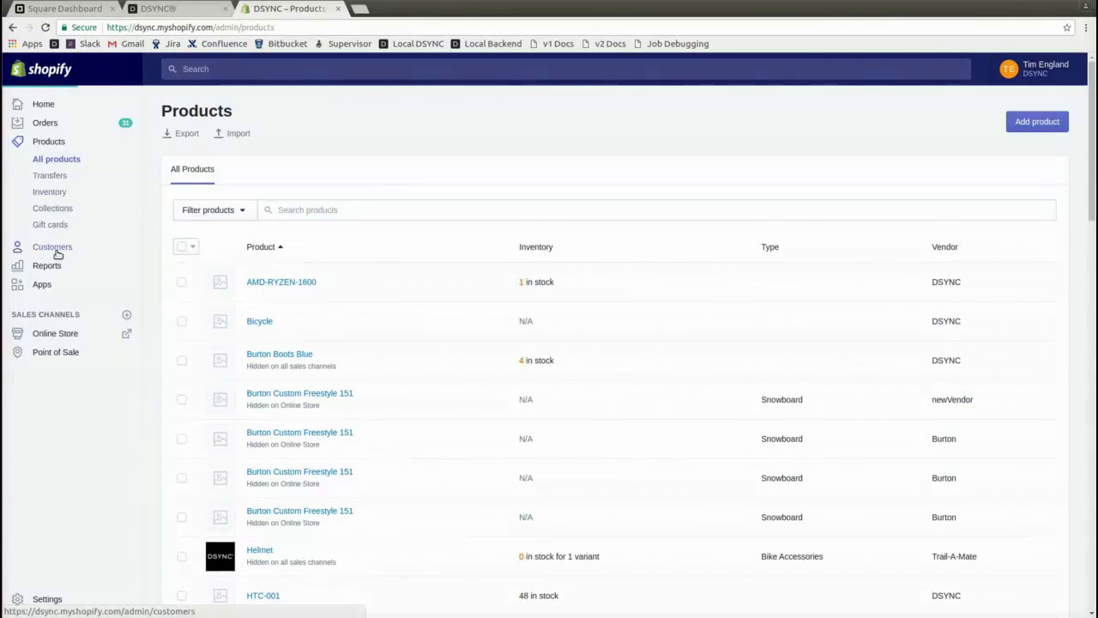
pyautogui.click(52, 247)
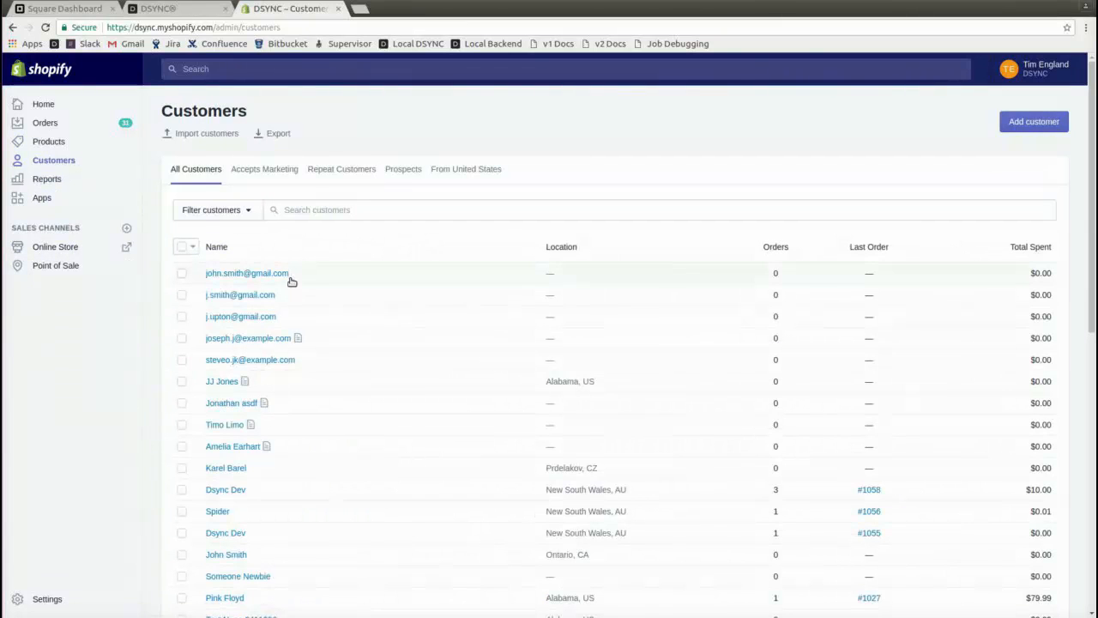
pyautogui.click(247, 273)
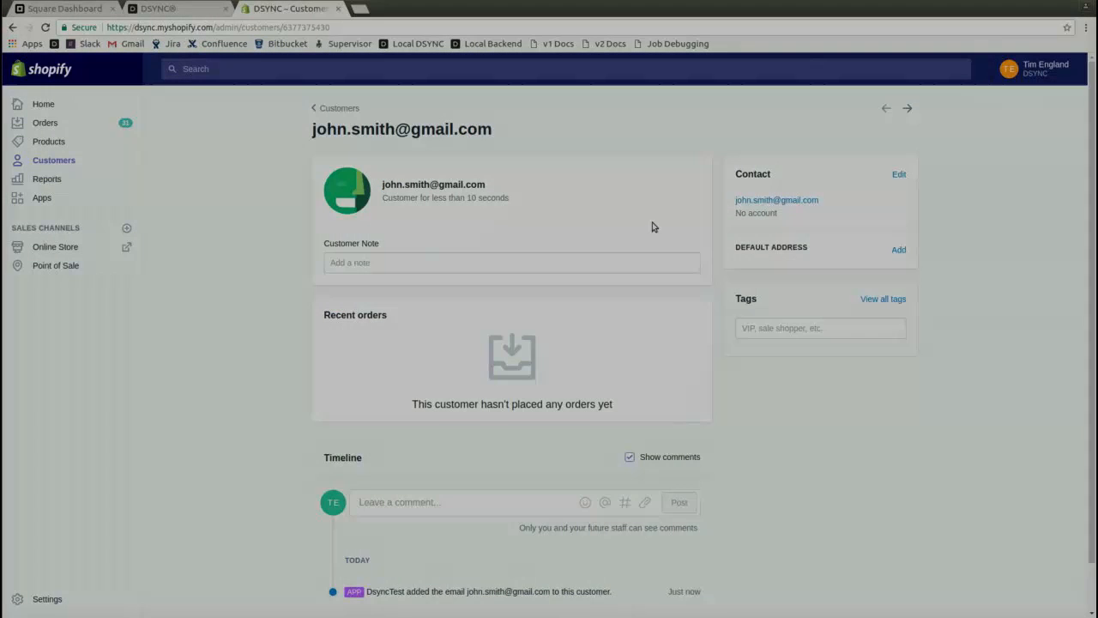
pyautogui.click(175, 8)
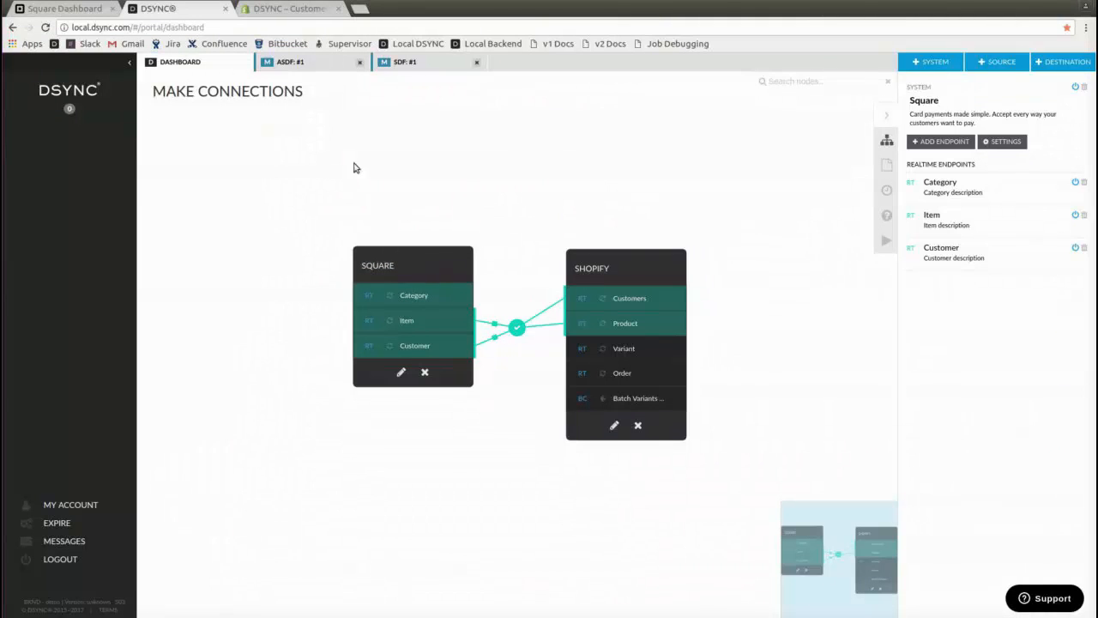
pyautogui.click(288, 9)
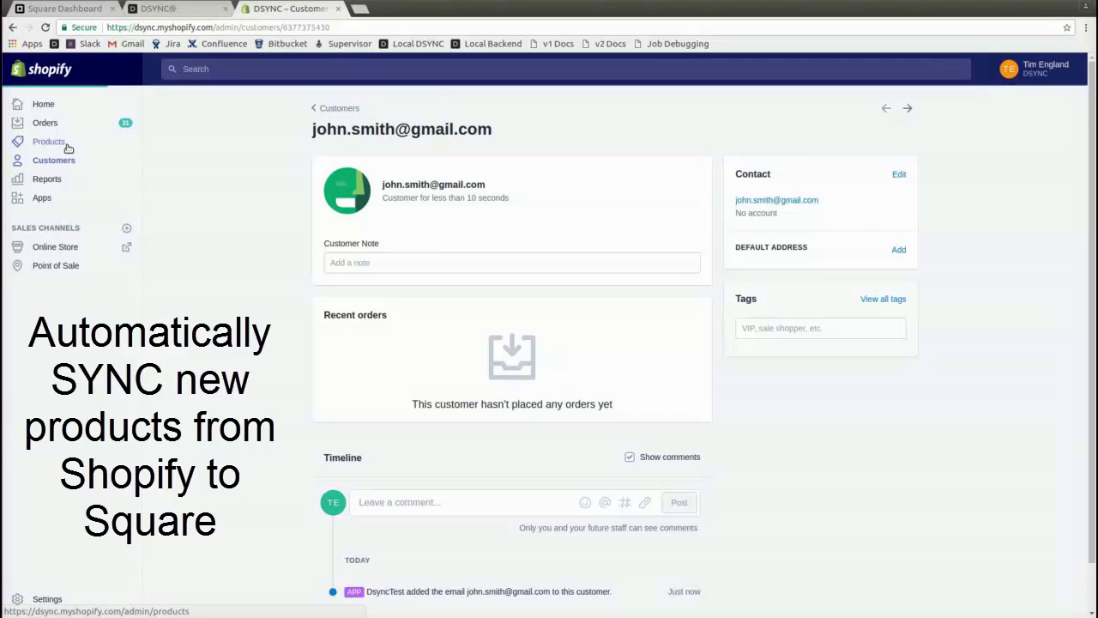
# Add a Winter Jacket product priced $34.00 in Shopify and save it.
pyautogui.click(48, 141)
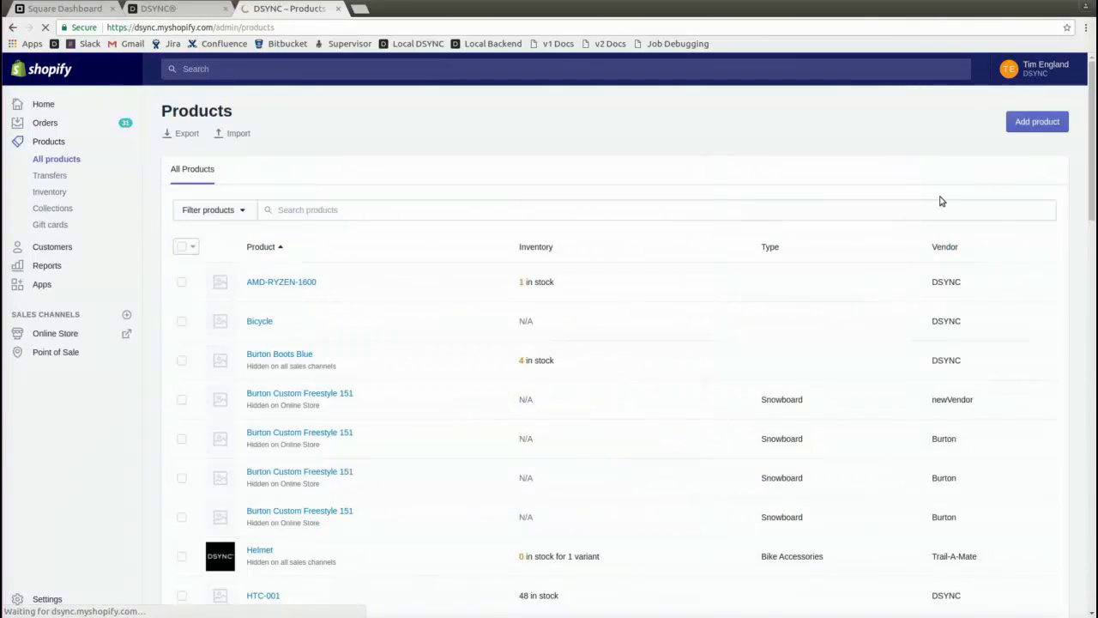
pyautogui.click(1037, 120)
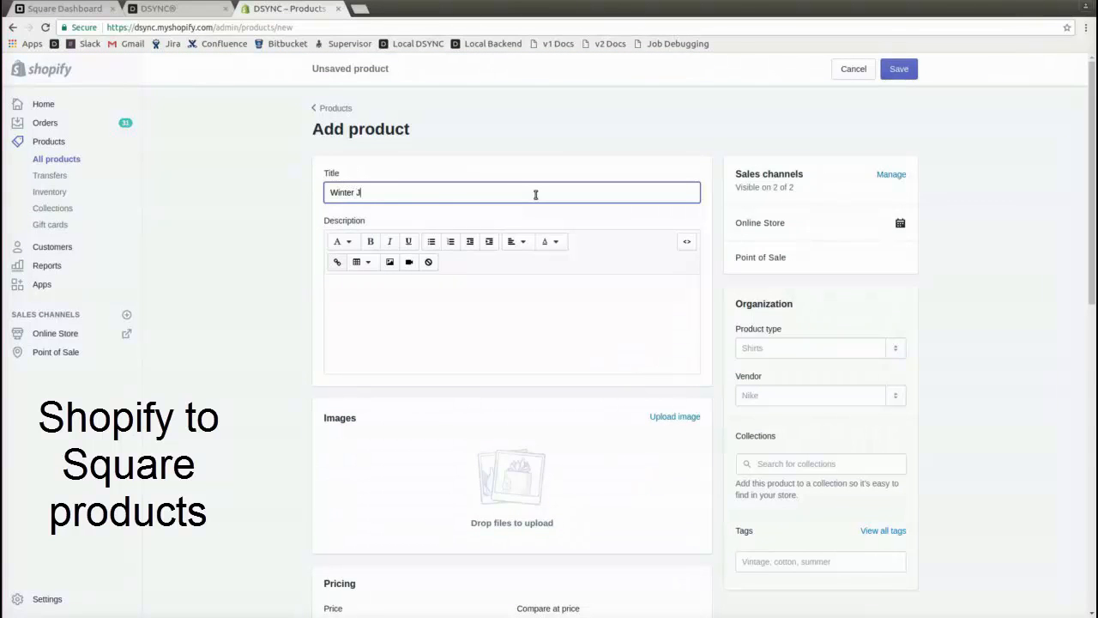
pyautogui.click(339, 241)
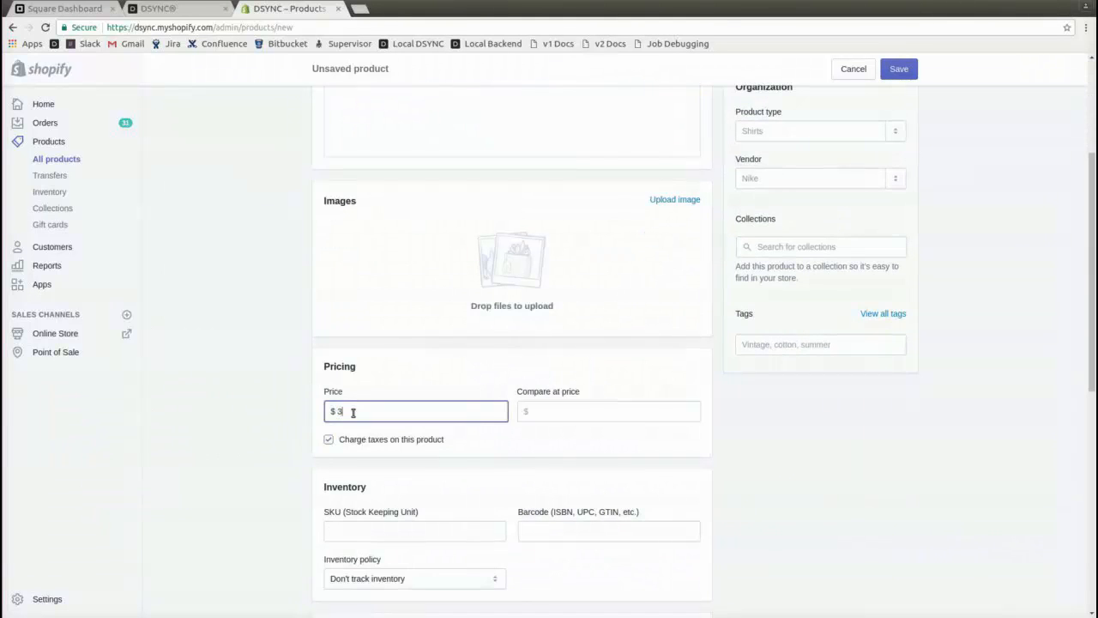
pyautogui.click(899, 69)
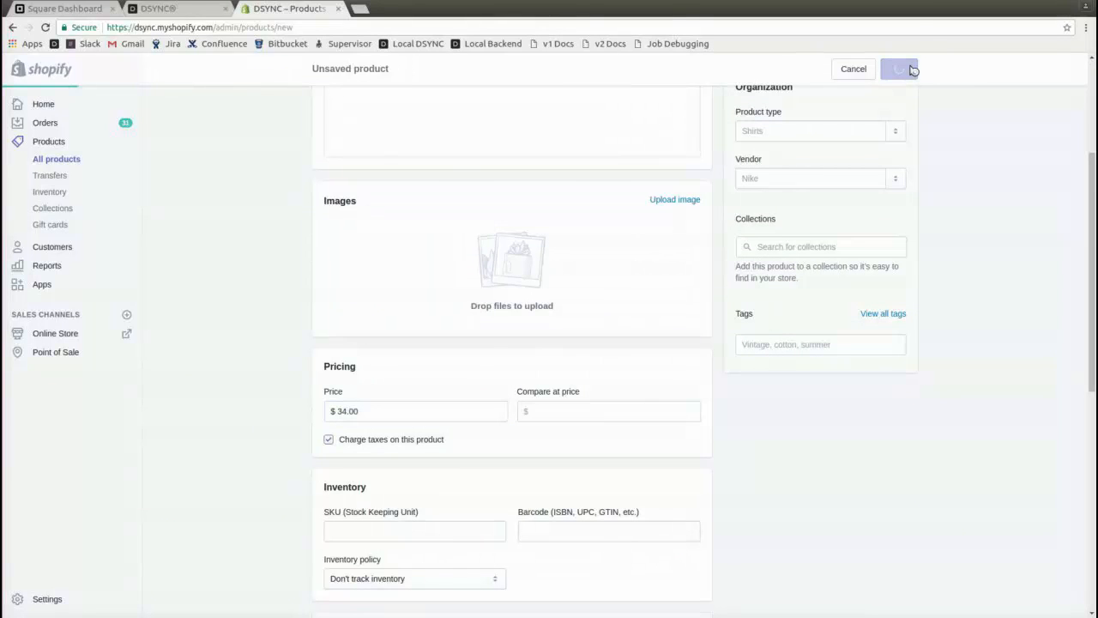
pyautogui.click(899, 69)
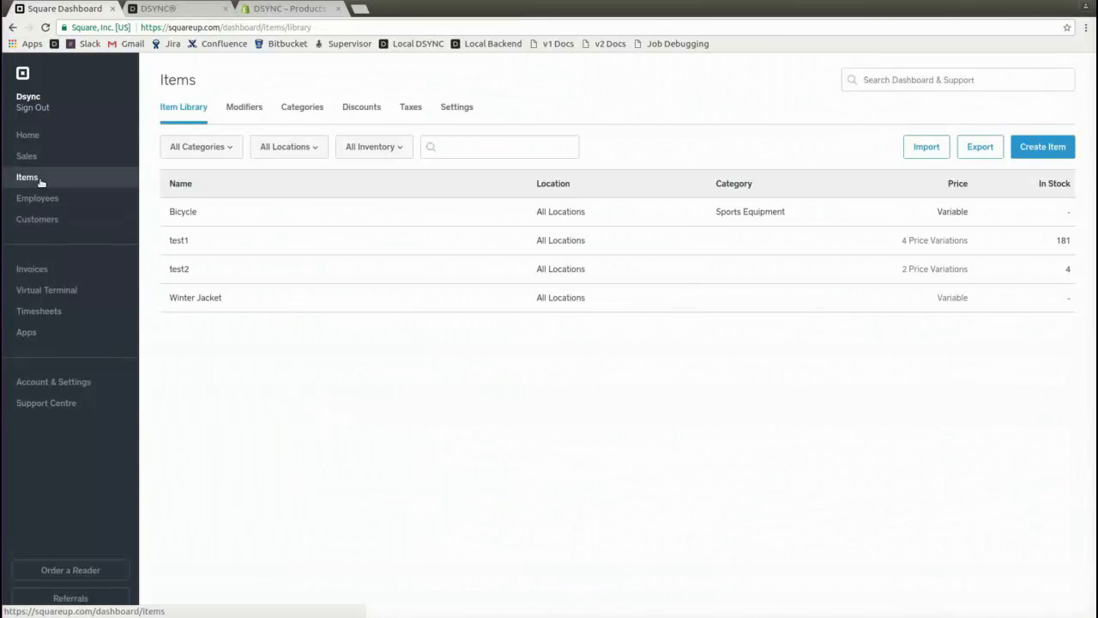
# View the synced Winter Jacket item with its fleece description in Square, then go to DSYNC.
pyautogui.click(195, 297)
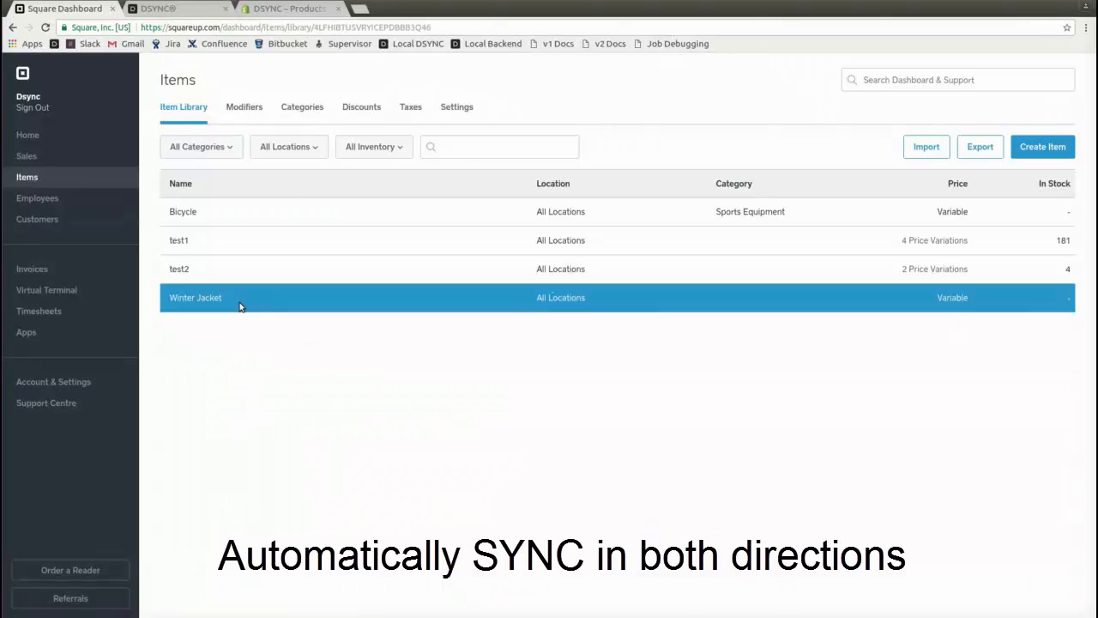
pyautogui.click(195, 297)
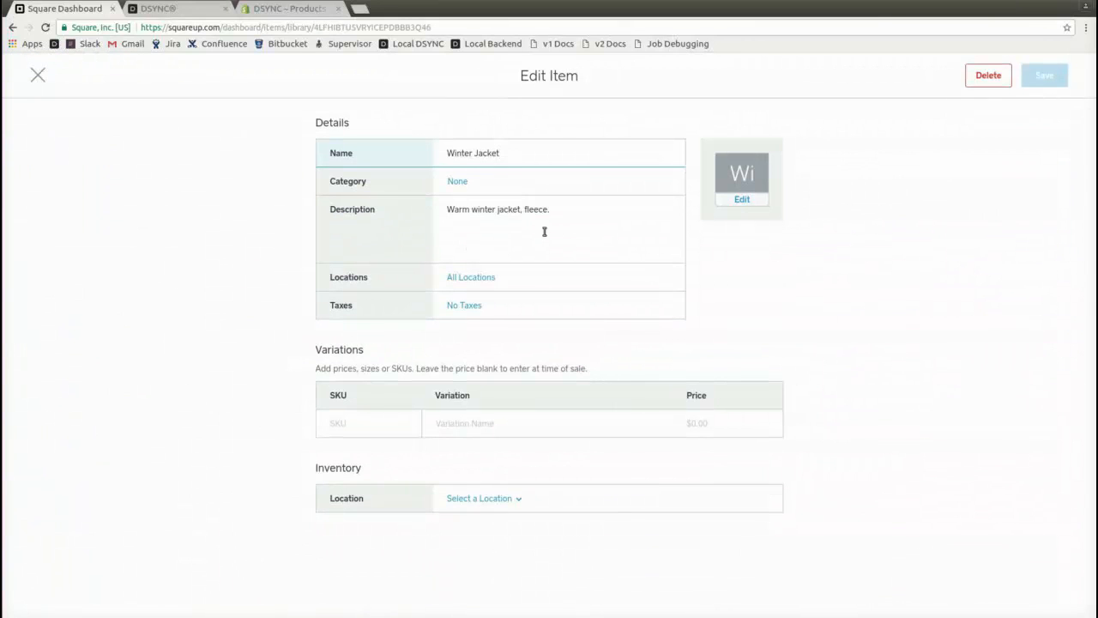
pyautogui.click(38, 75)
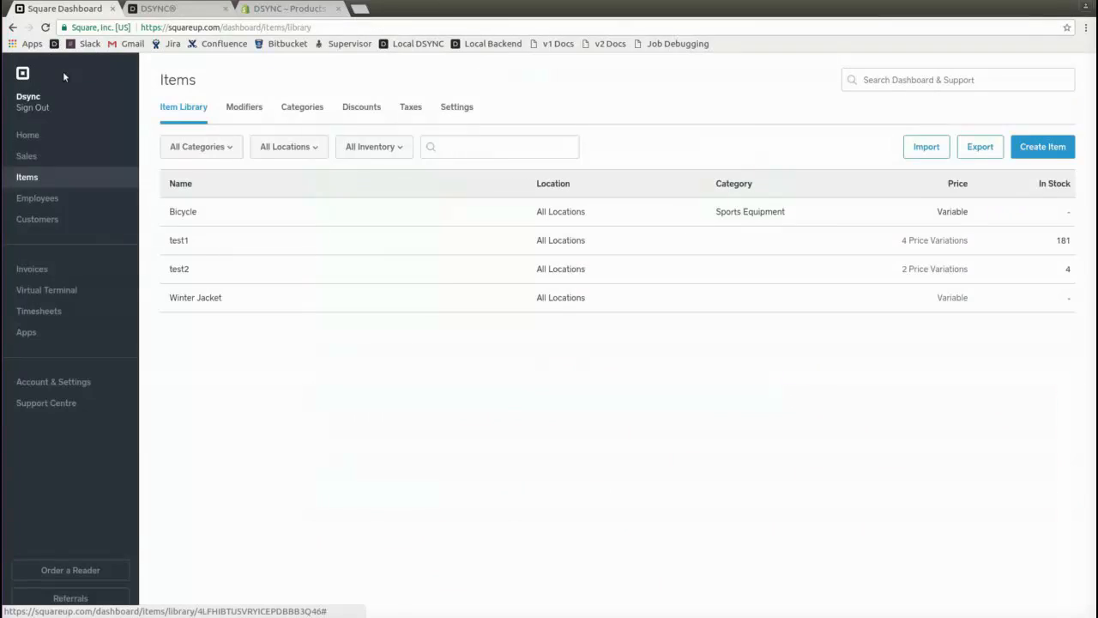
pyautogui.click(178, 9)
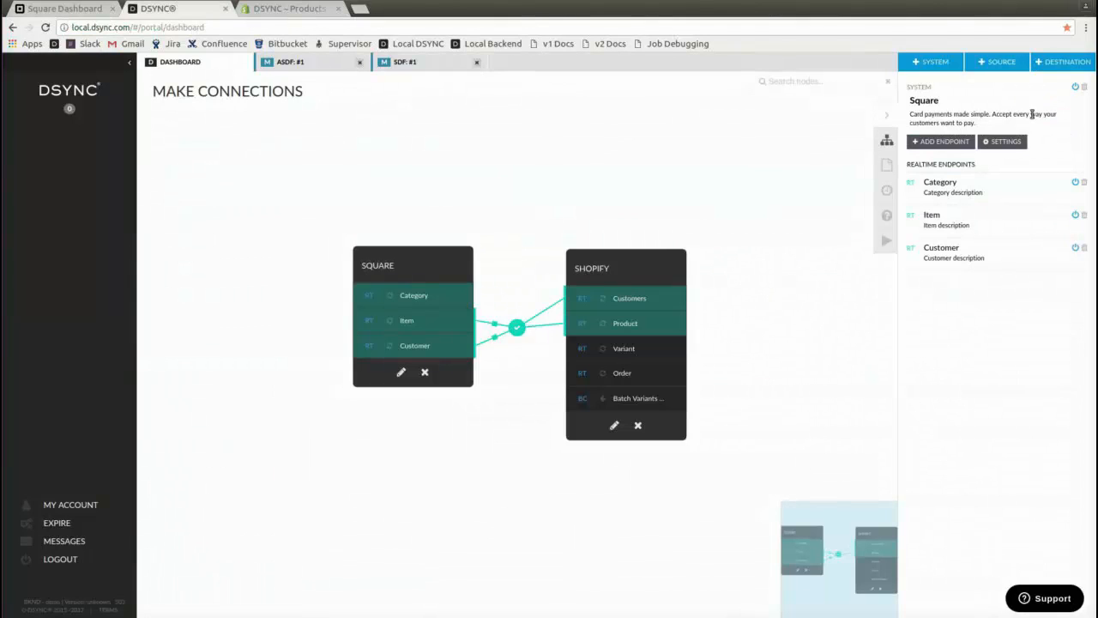
pyautogui.moveTo(394, 7)
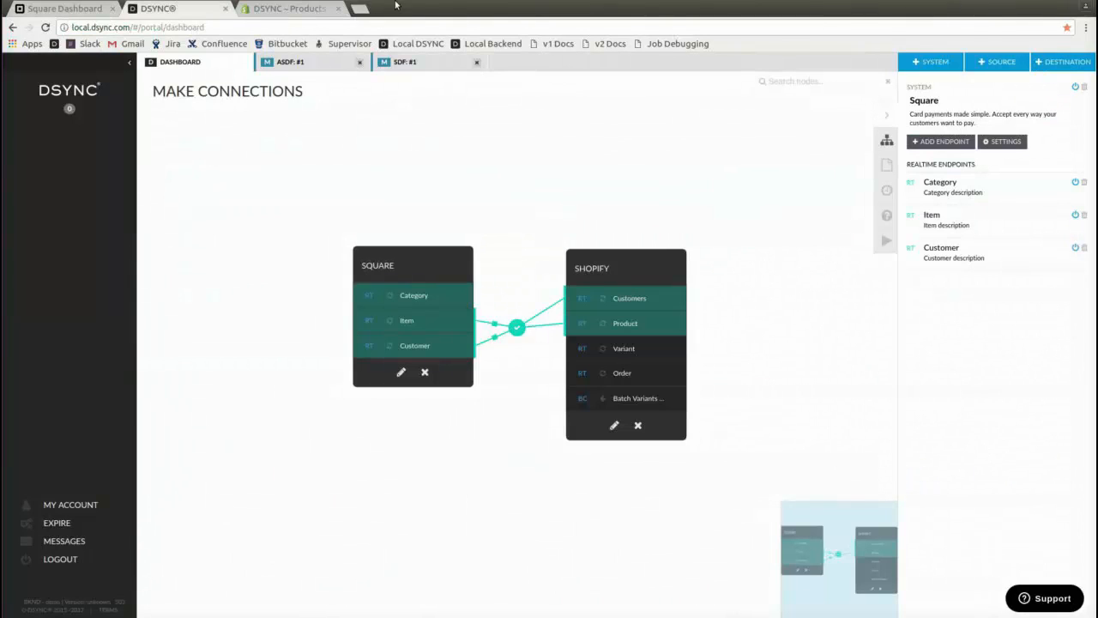
# Switch from the DSYNC connection map back to the Shopify admin.
pyautogui.click(288, 8)
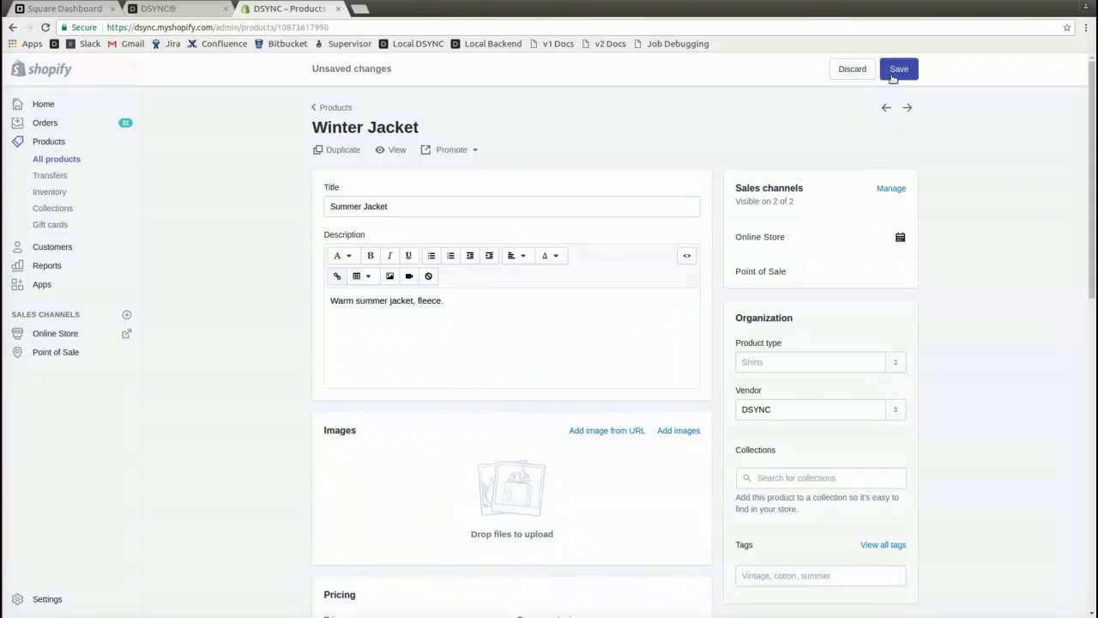
# Save the product as Summer Jacket with description 'Warm summer jacket, fleece'.
pyautogui.click(899, 69)
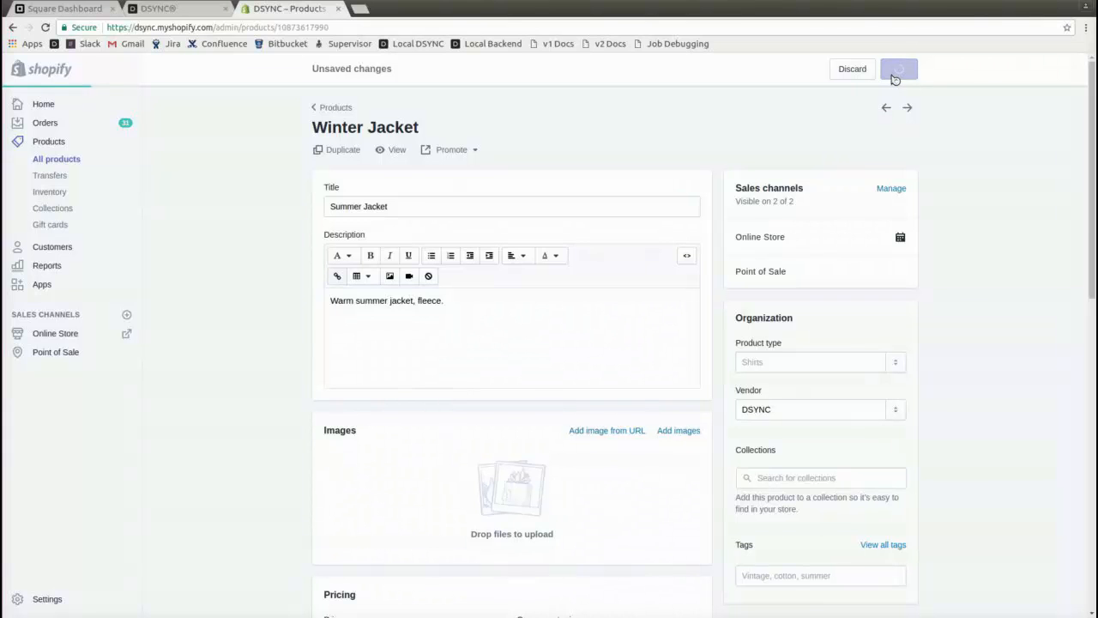
pyautogui.click(899, 68)
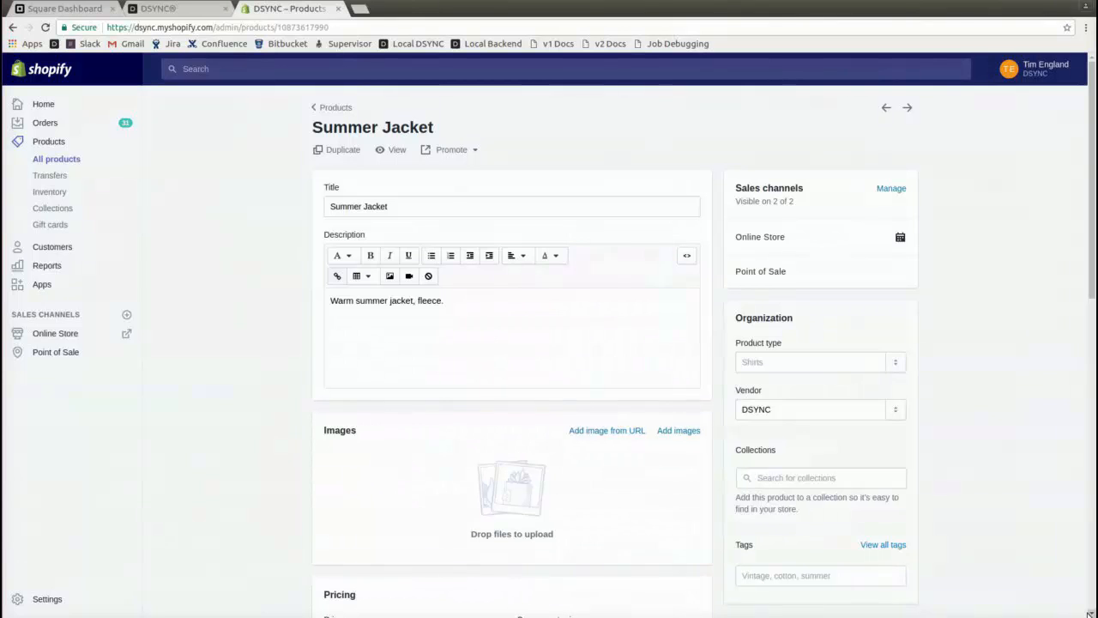
pyautogui.moveTo(65, 9)
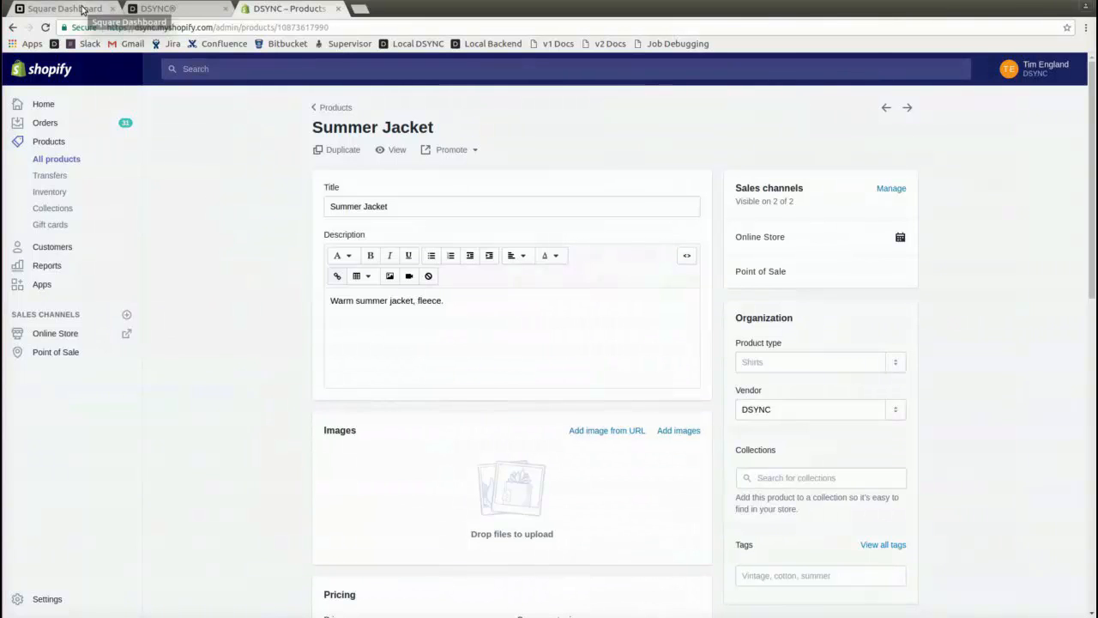
# Reload the Item Library and check the Summer Jacket item's synced details replaced Winter Jacket.
pyautogui.click(65, 9)
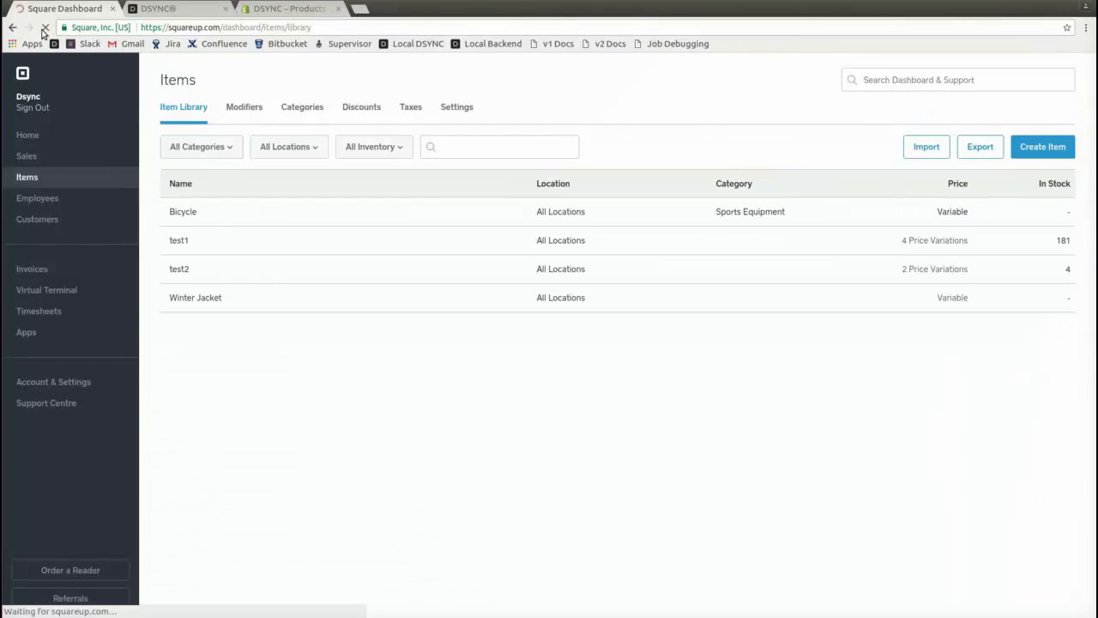
pyautogui.click(45, 28)
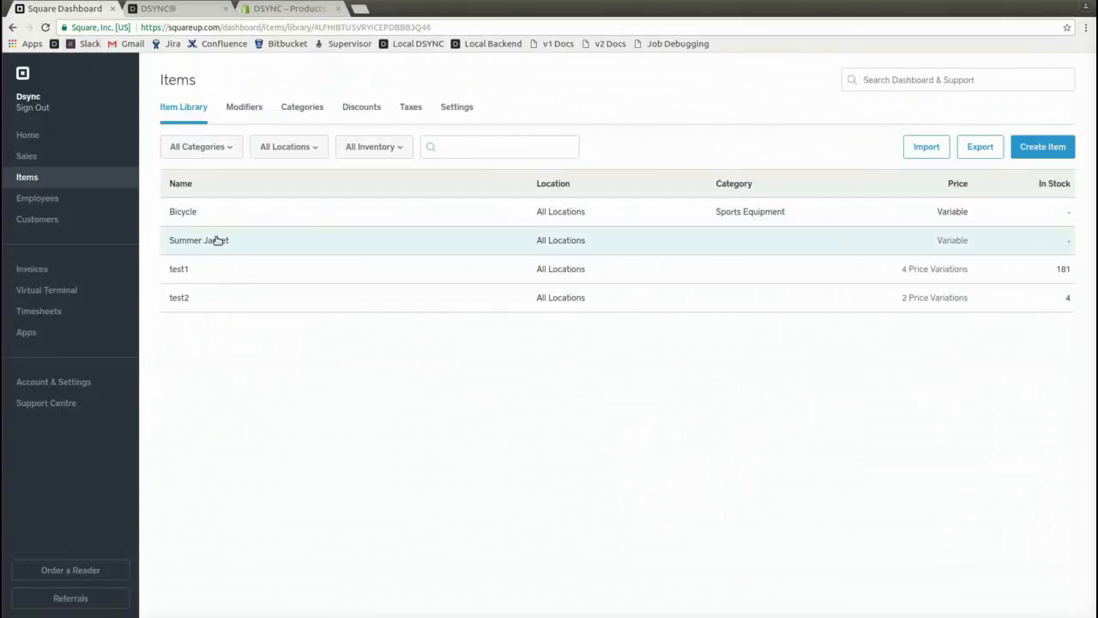
pyautogui.click(199, 240)
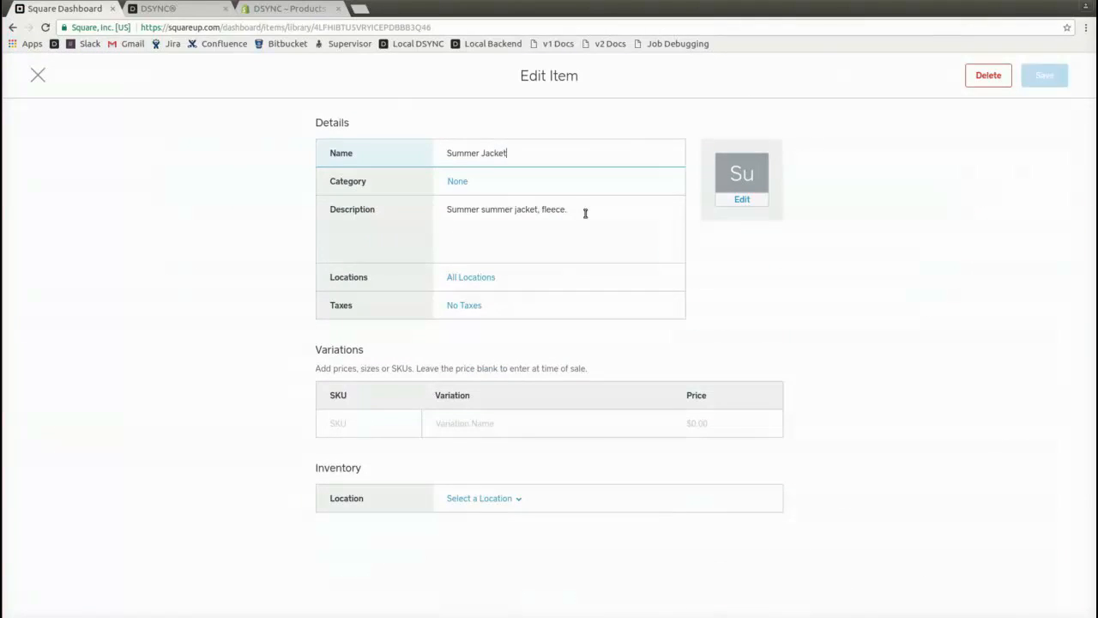
pyautogui.click(38, 75)
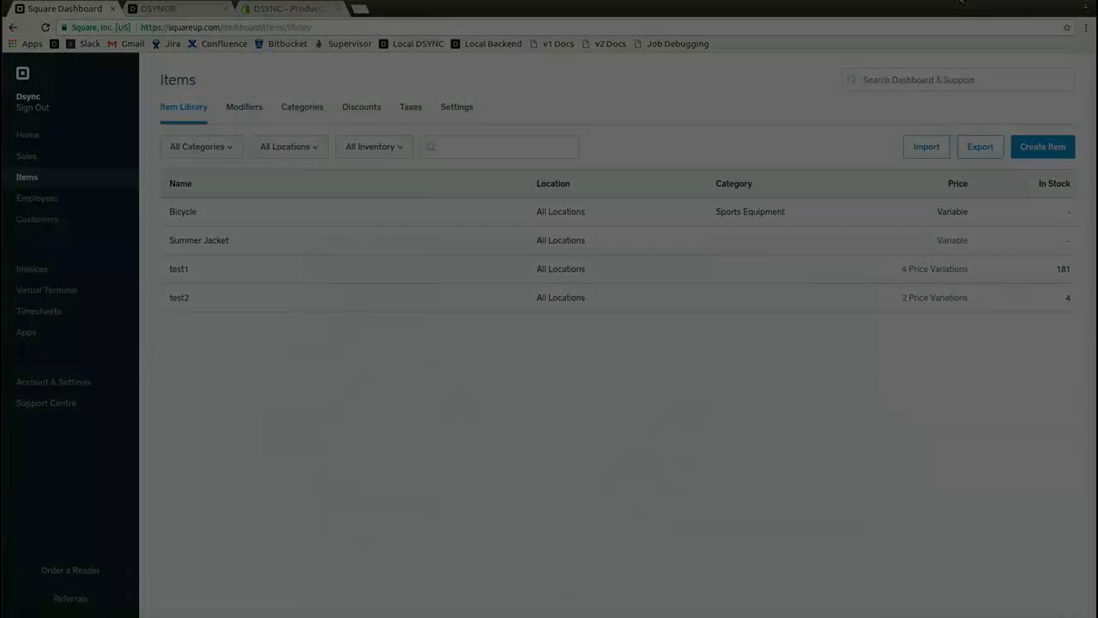